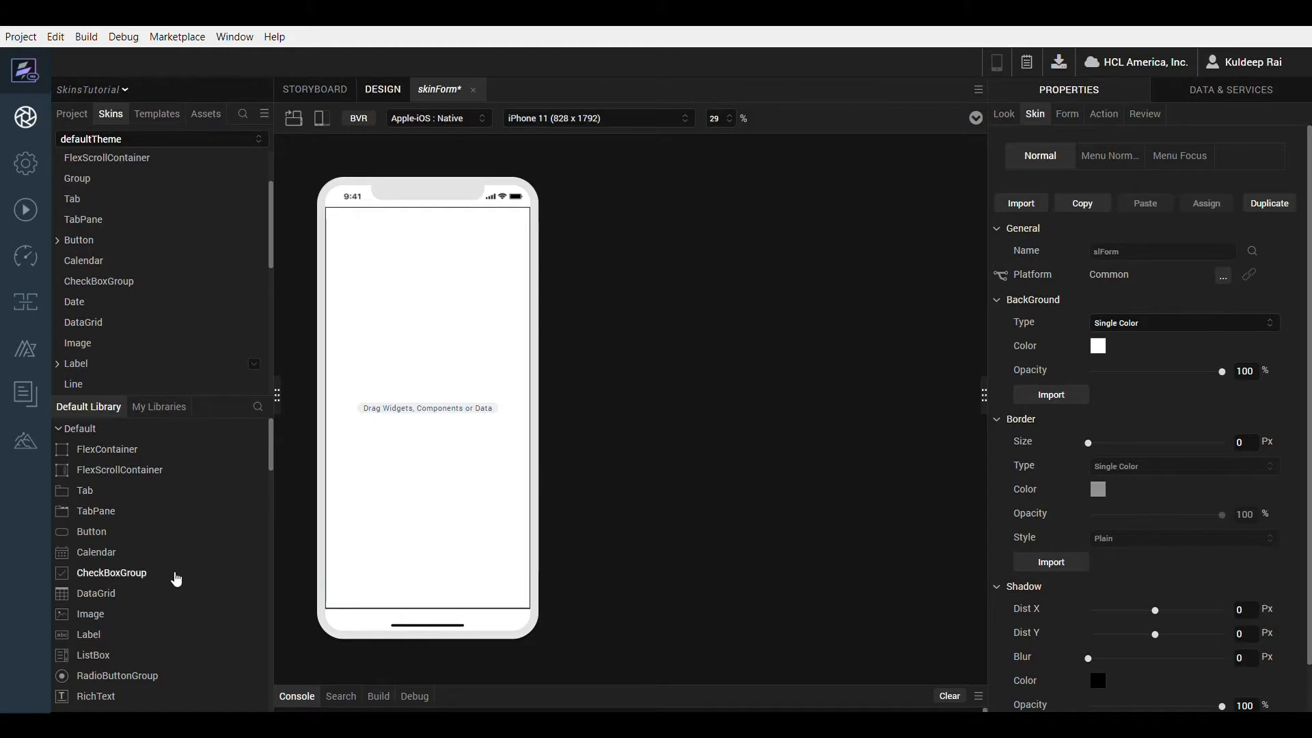
mouse_move(96, 540)
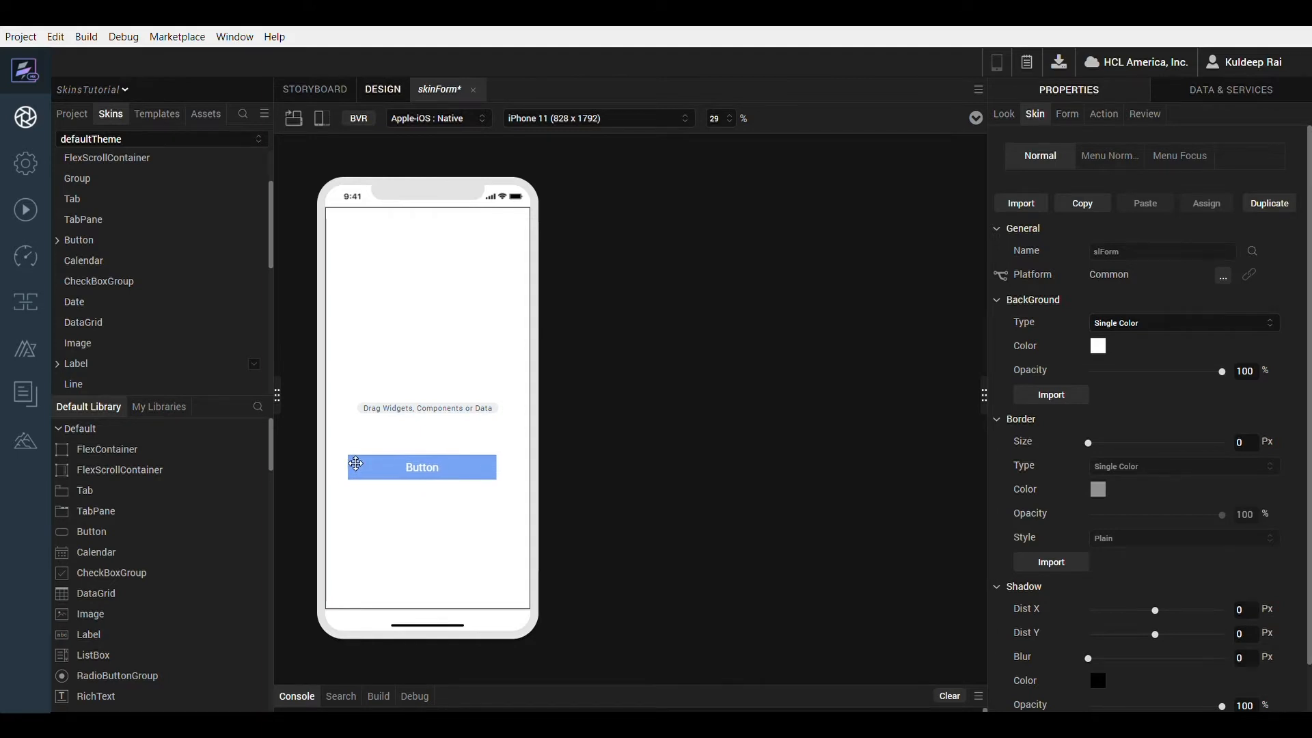
- Select the newly added Button on skinForm to show its default skin defBtnNormal
left_click(422, 467)
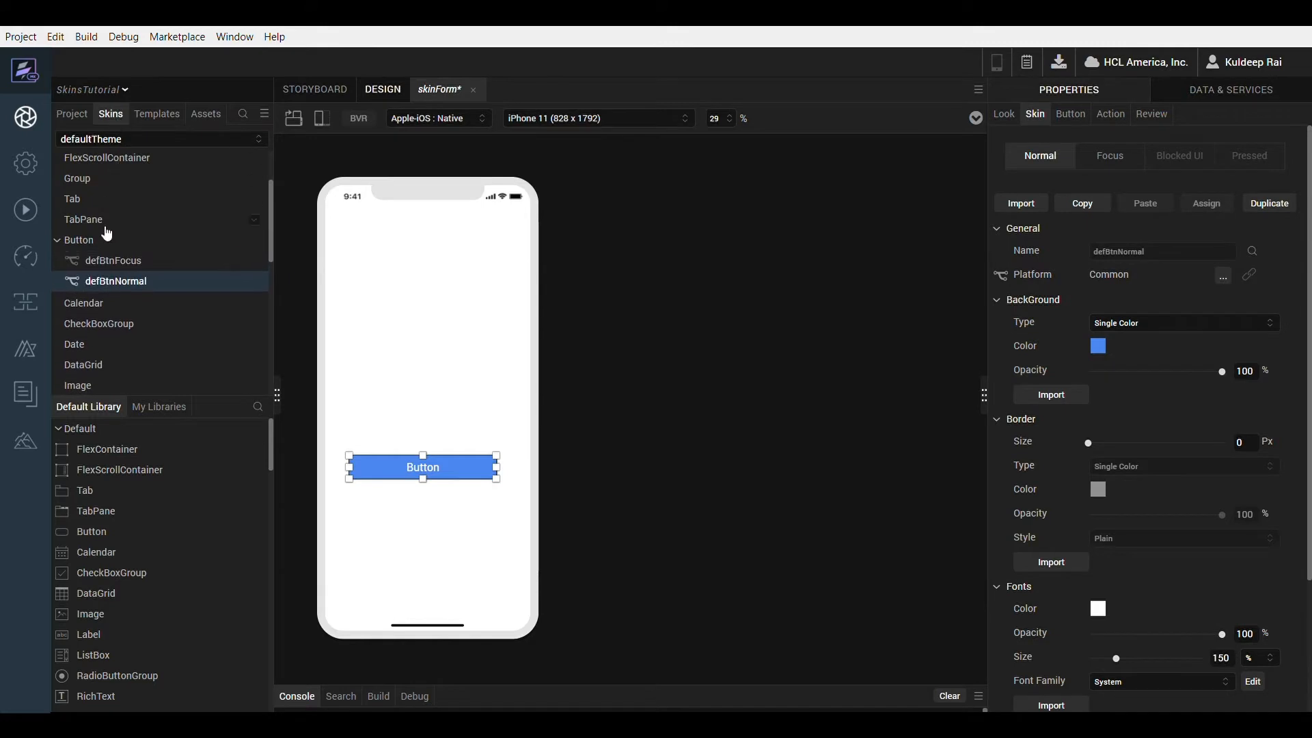
mouse_move(137, 290)
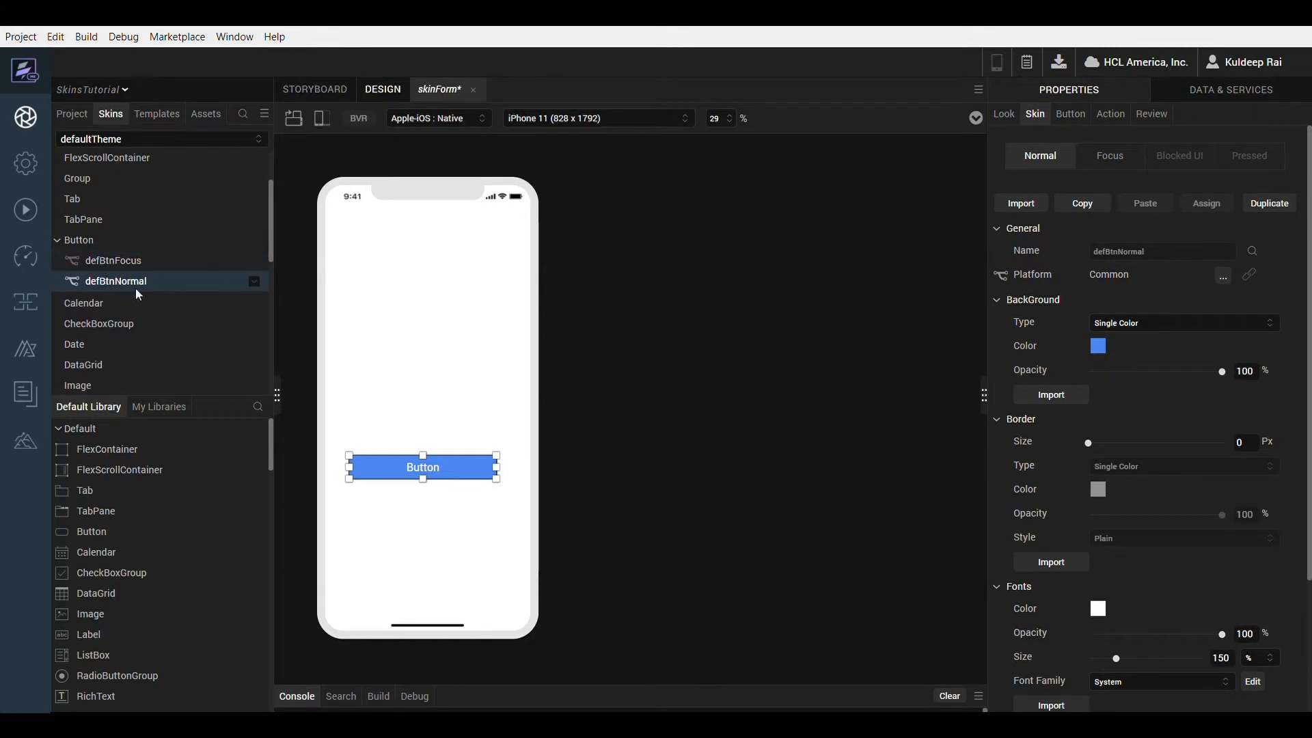
mouse_move(145, 298)
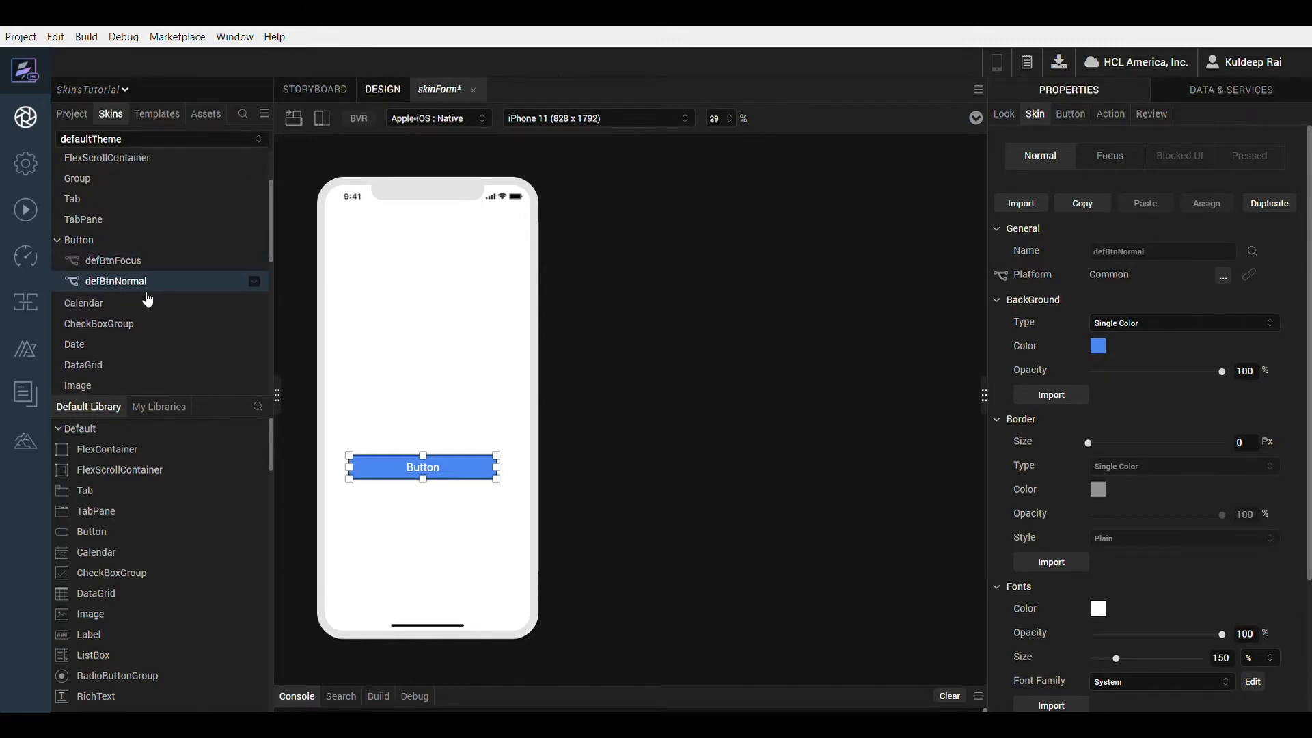
mouse_move(248, 291)
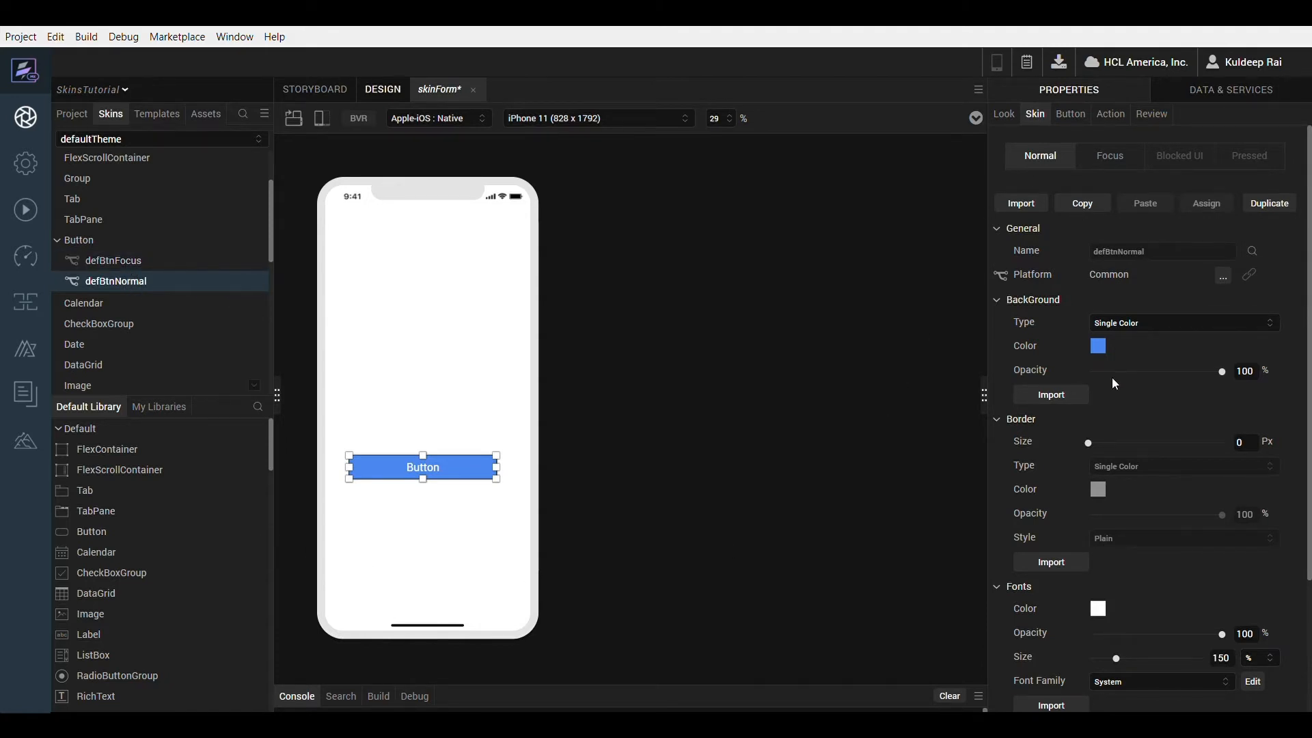
- Check the button's background colour picker, then switch to the myhealth project's loginForm
left_click(1097, 346)
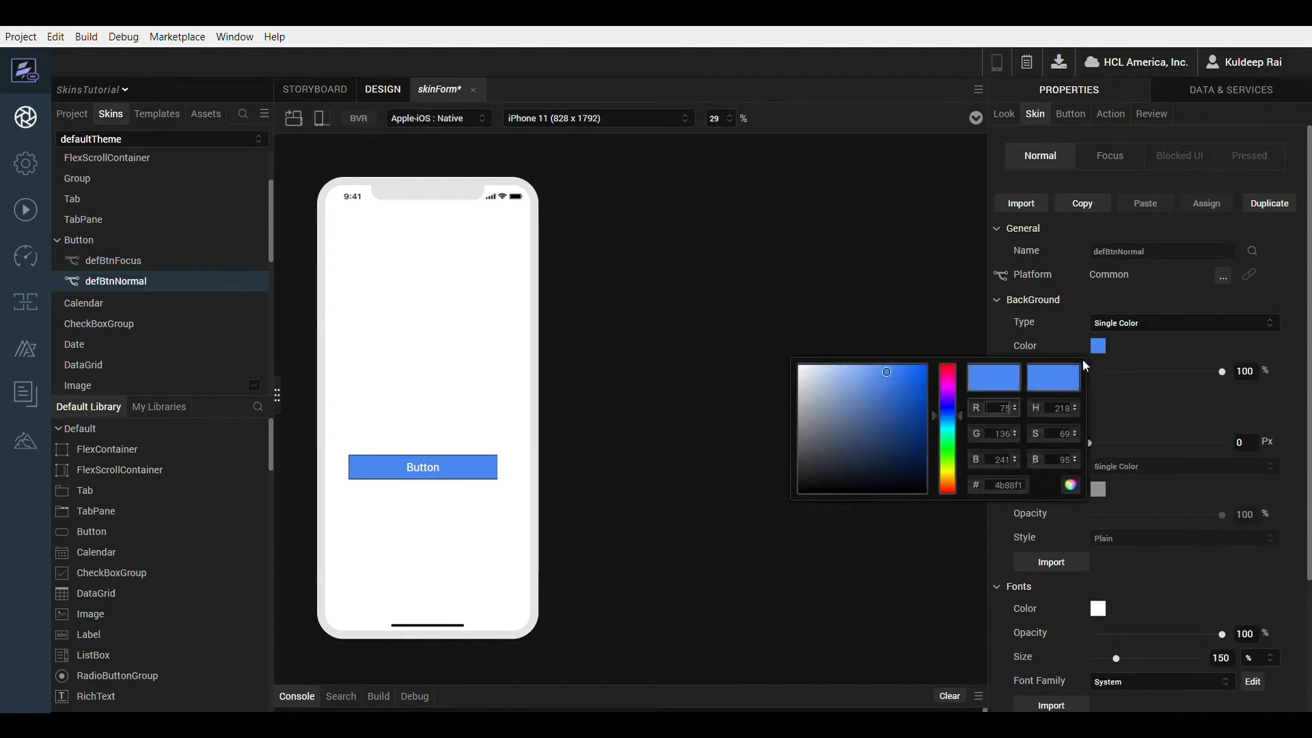
left_click(113, 259)
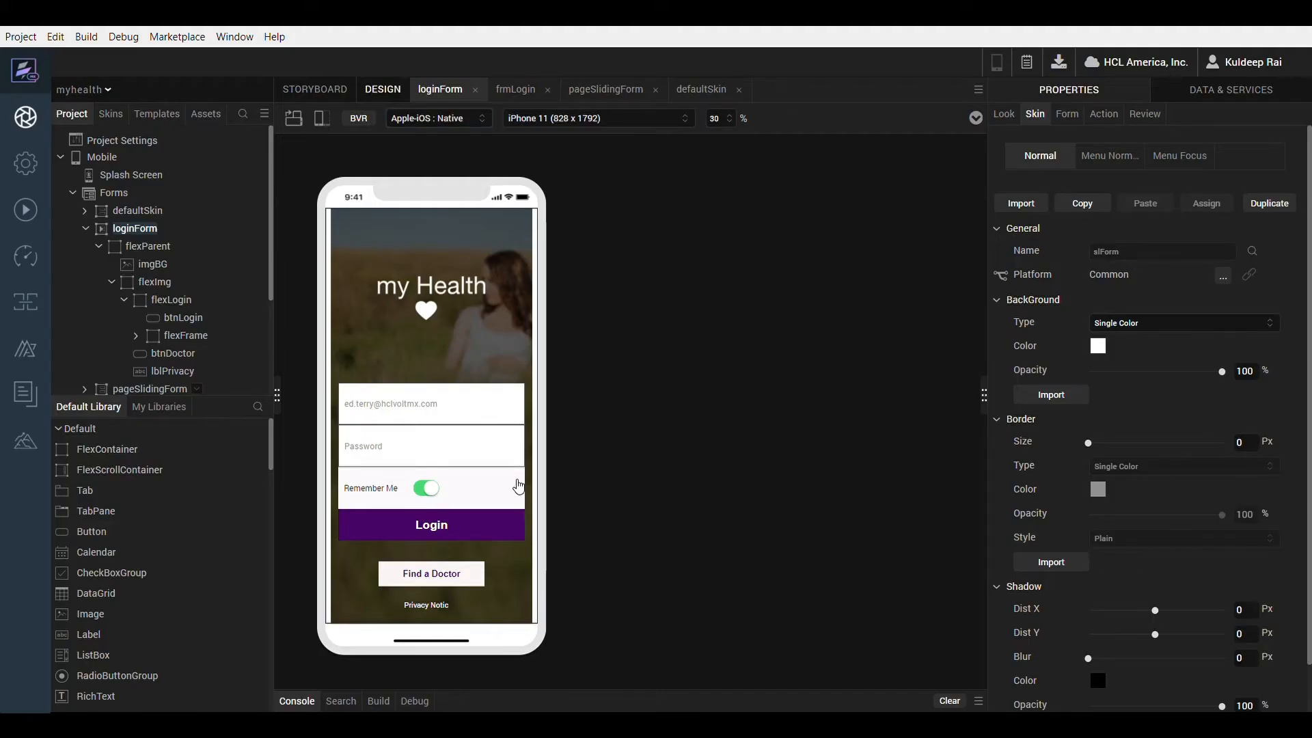
- Select btnLogin and compare its skin on Android Native and iOS Web, including the Blocked UI state
left_click(431, 524)
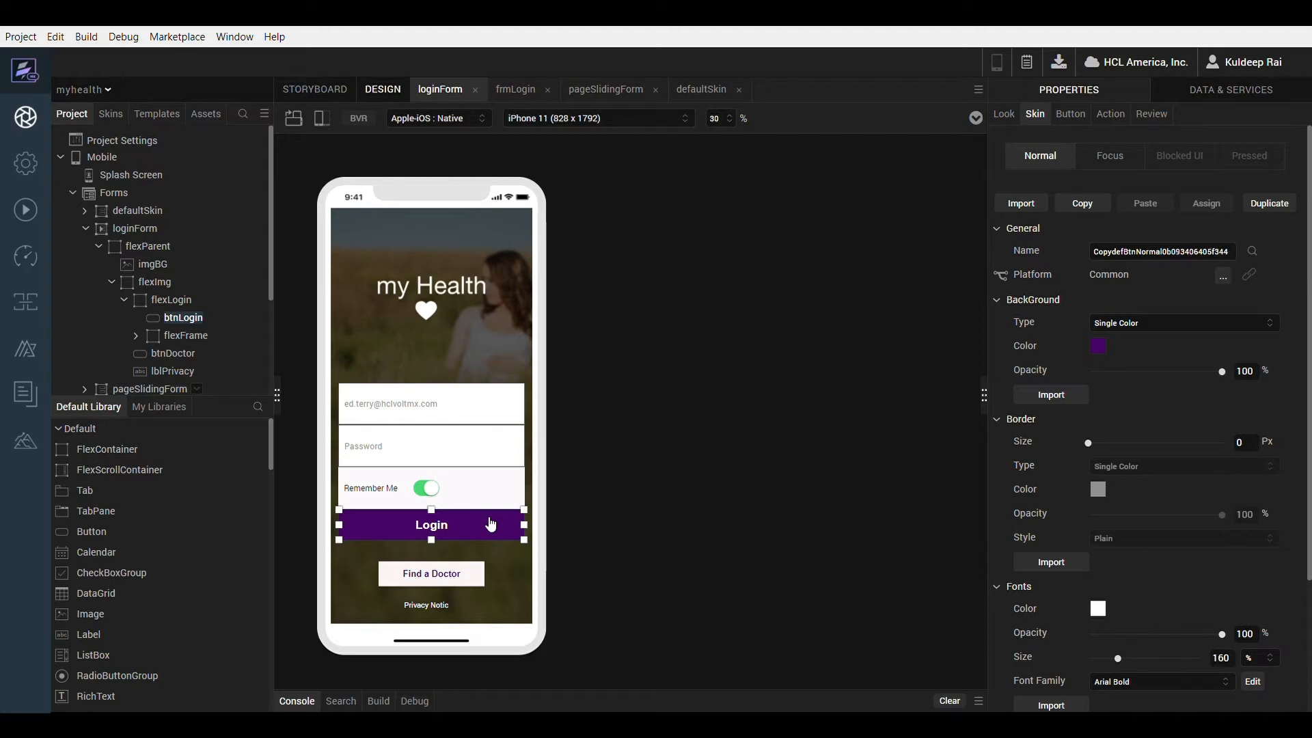
left_click(435, 118)
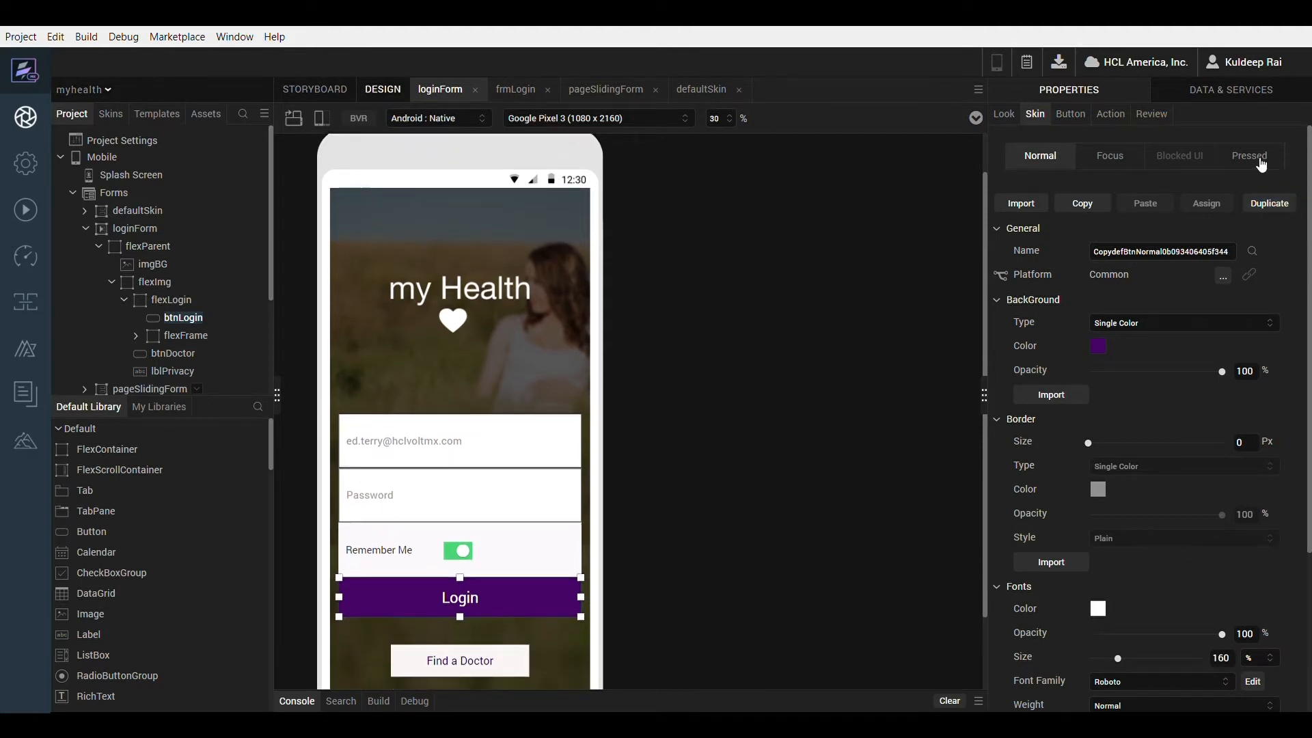
left_click(1248, 156)
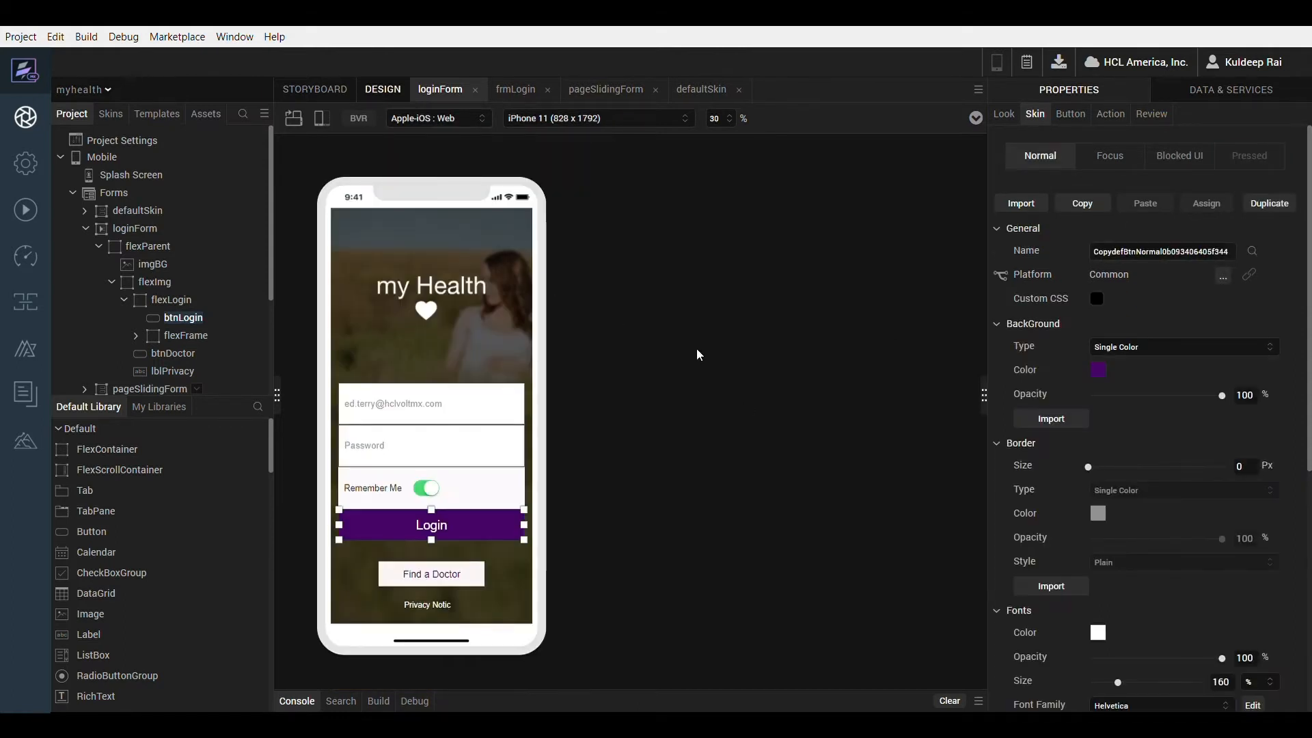
left_click(1182, 156)
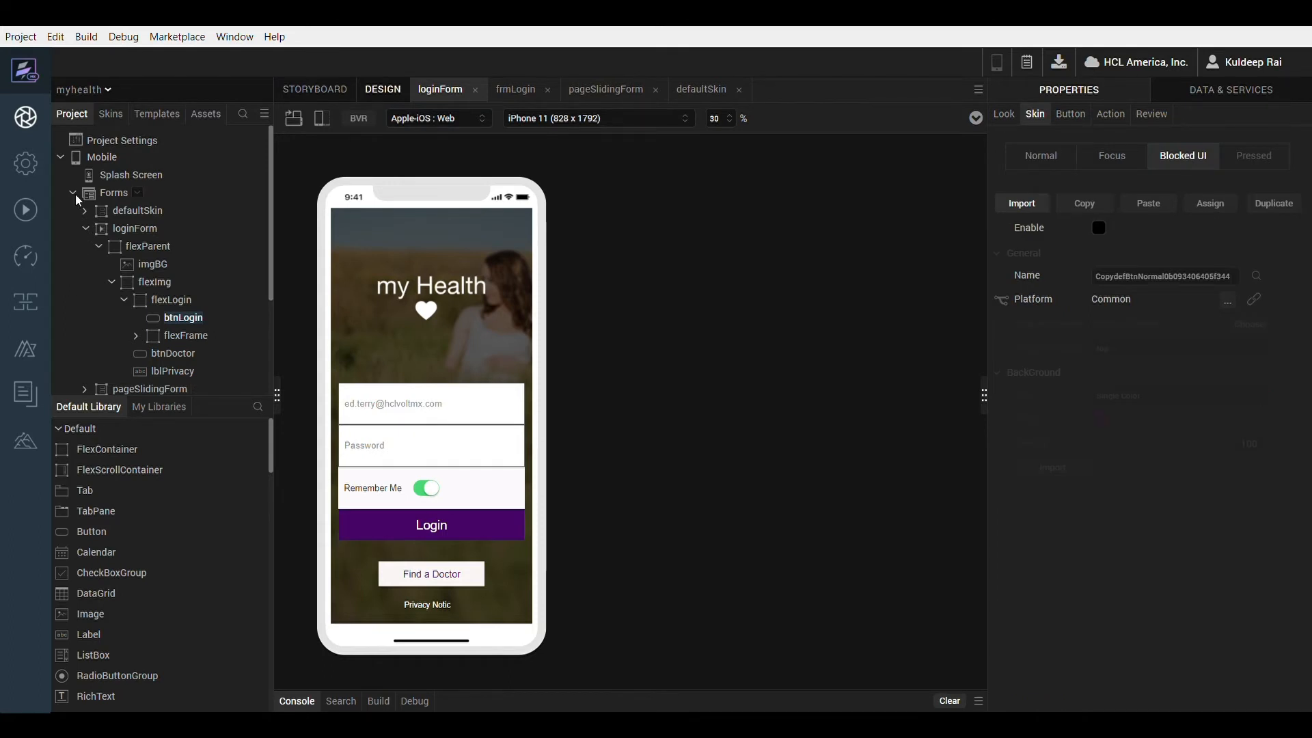
- Switch to the Responsive Web frmLogin and view its Login button's Hover skin
left_click(73, 192)
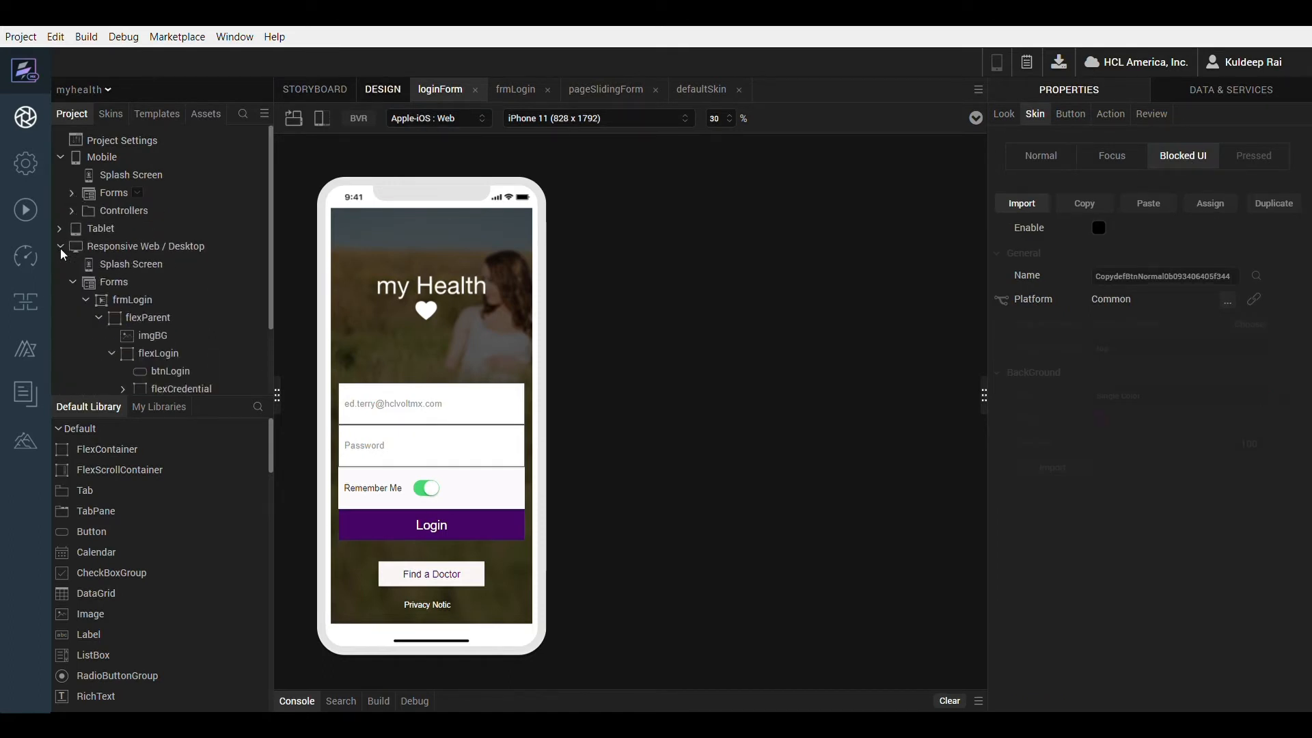
left_click(516, 91)
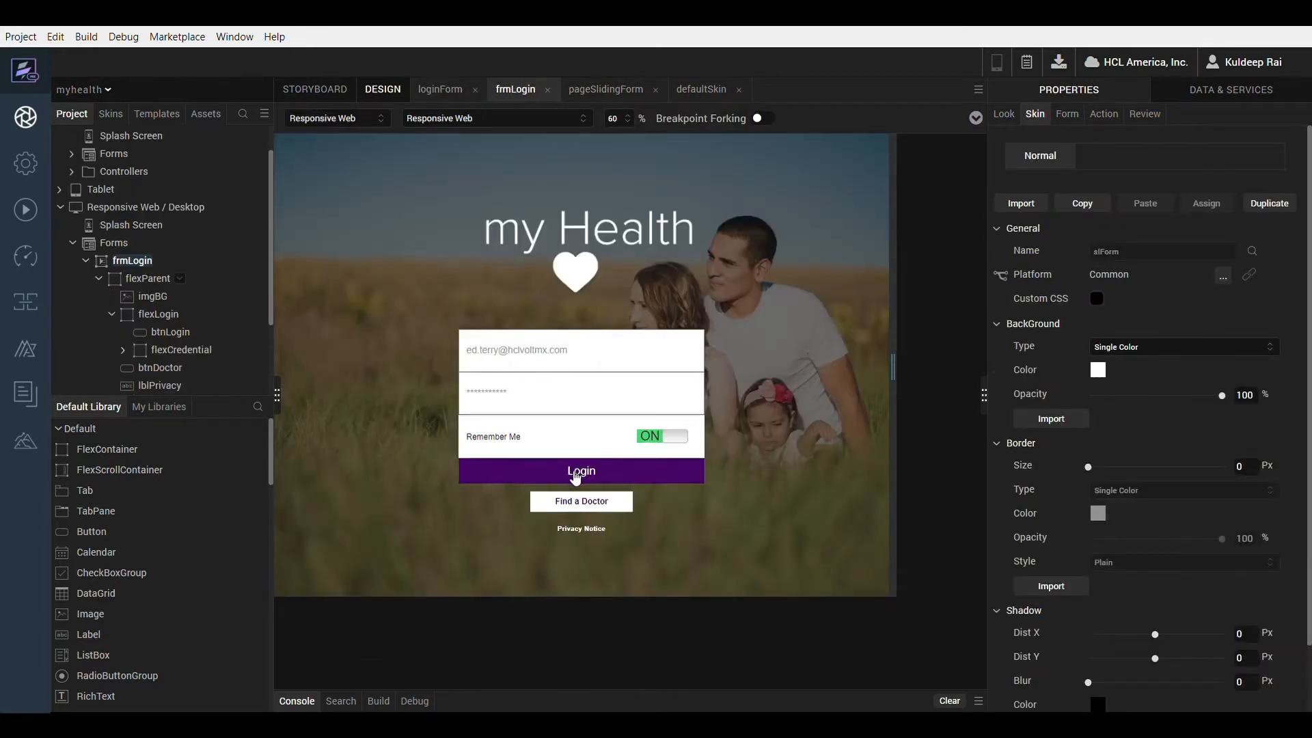
left_click(581, 470)
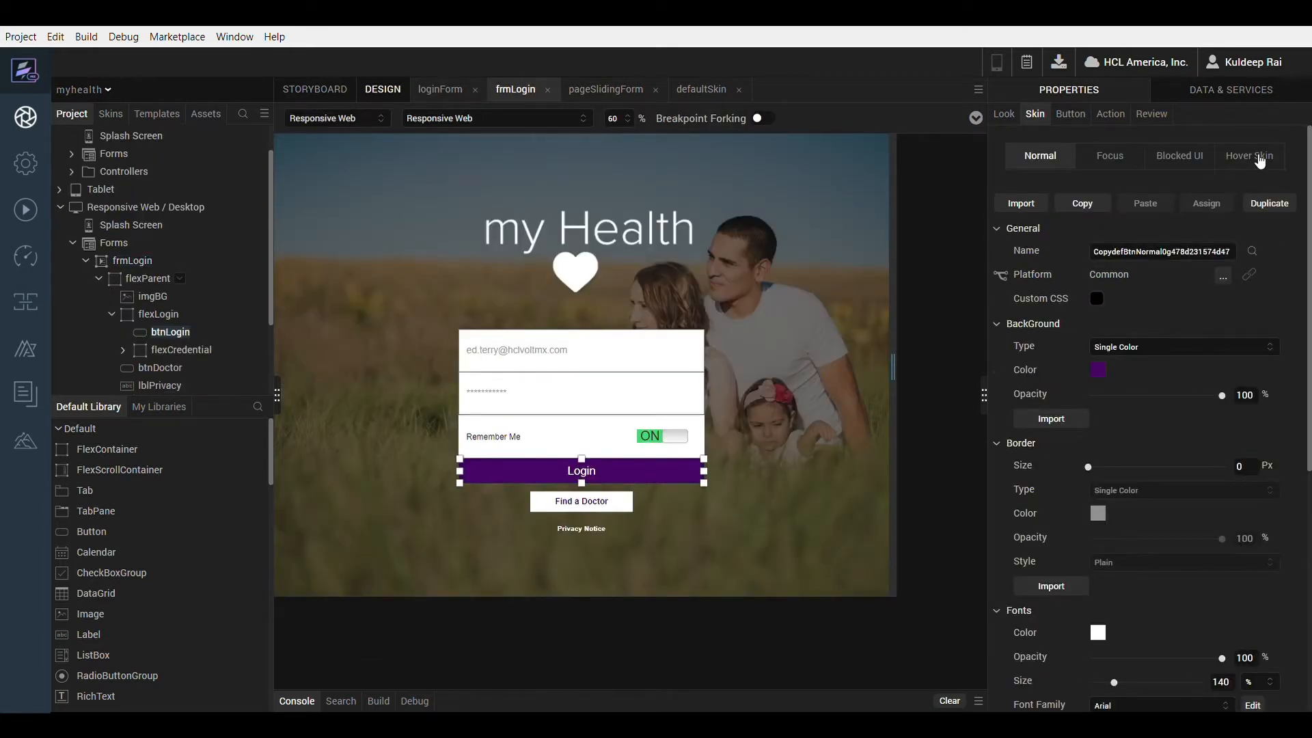
left_click(1247, 155)
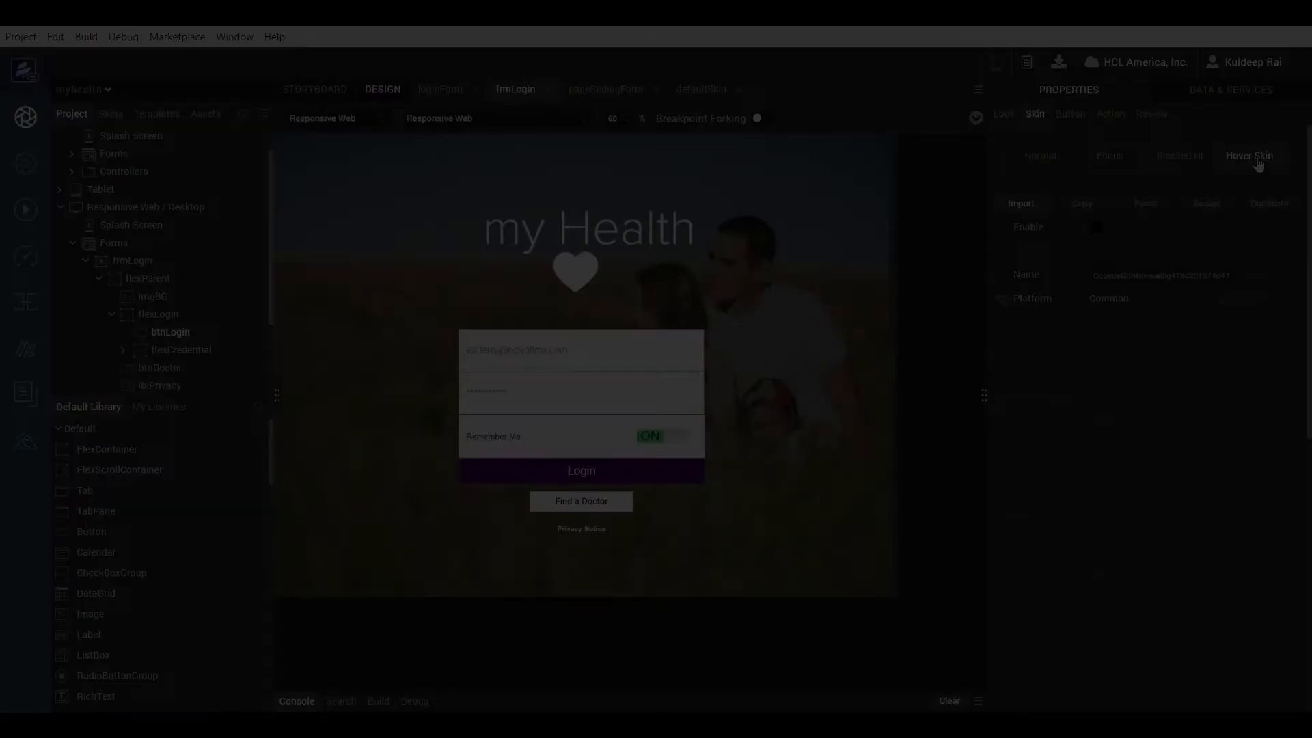
- Switch to pageSlidingForm and select its Recent Activity segmentData with skin seg2Normal
left_click(604, 90)
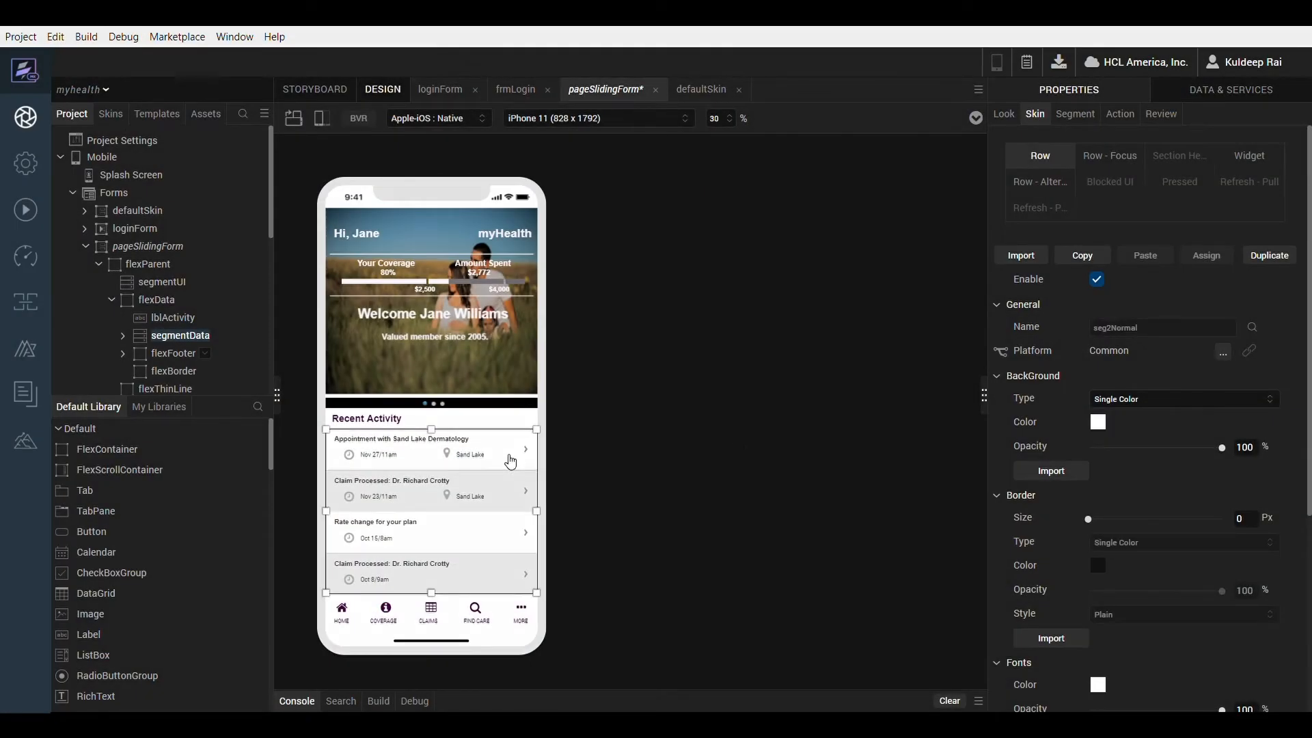
mouse_move(162, 342)
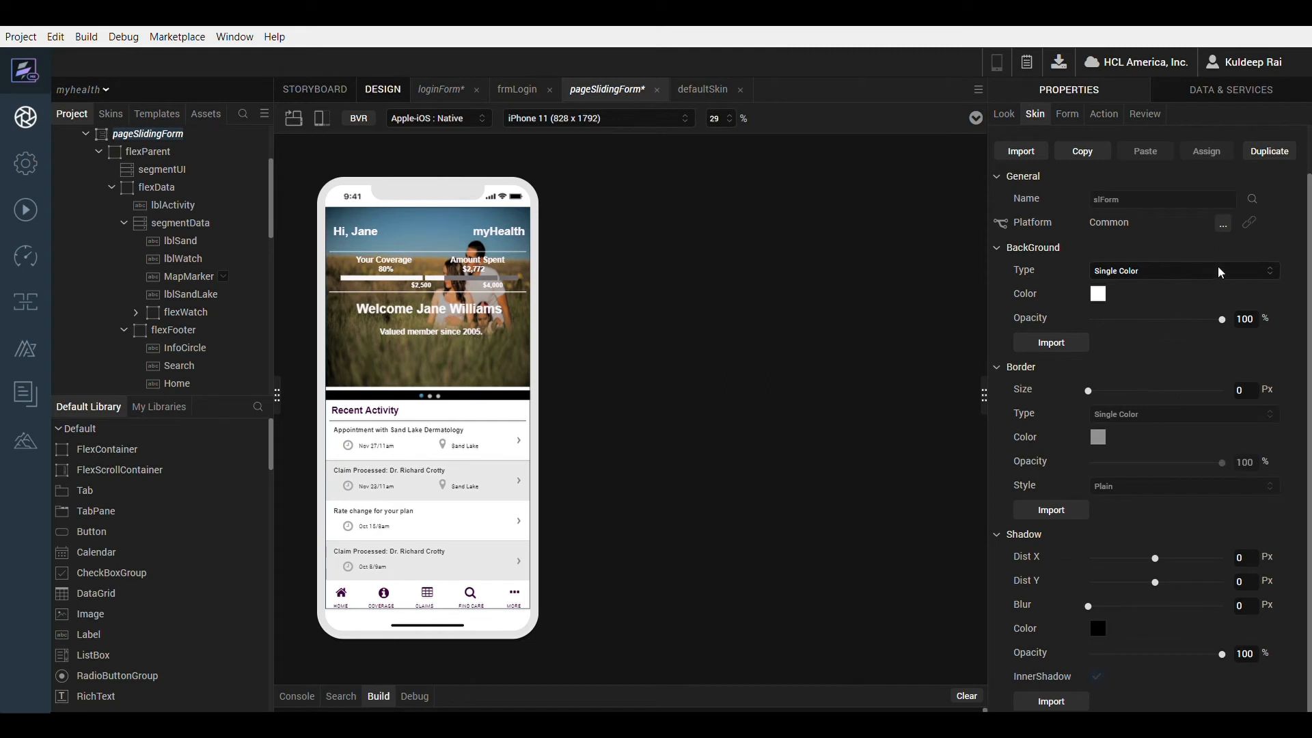
mouse_move(1202, 299)
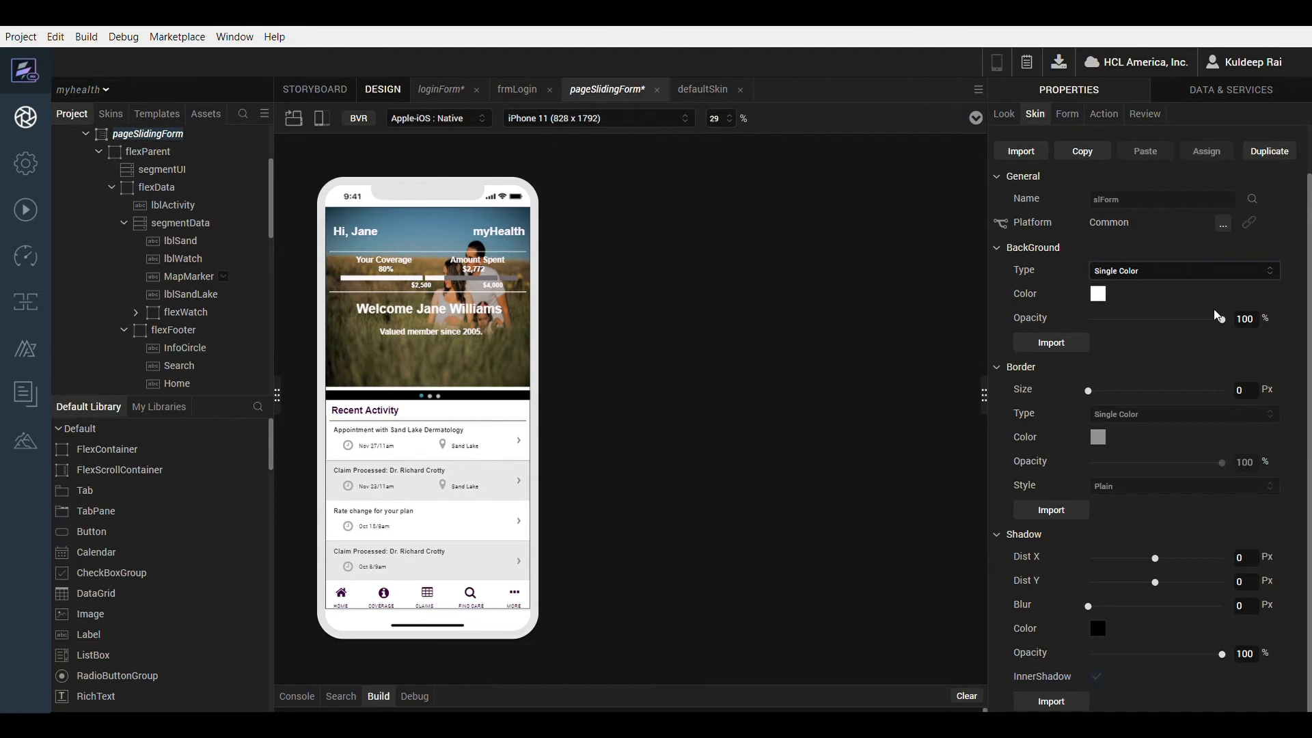
mouse_move(383, 338)
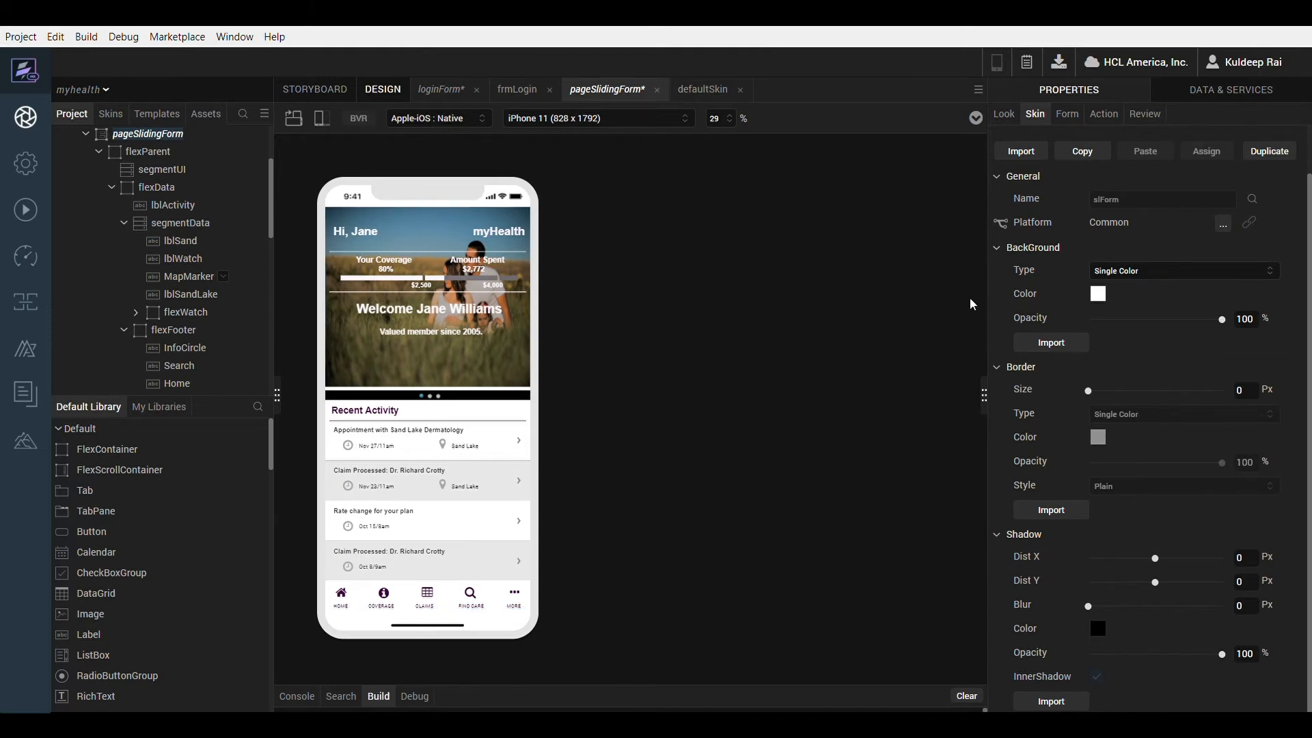
mouse_move(372, 241)
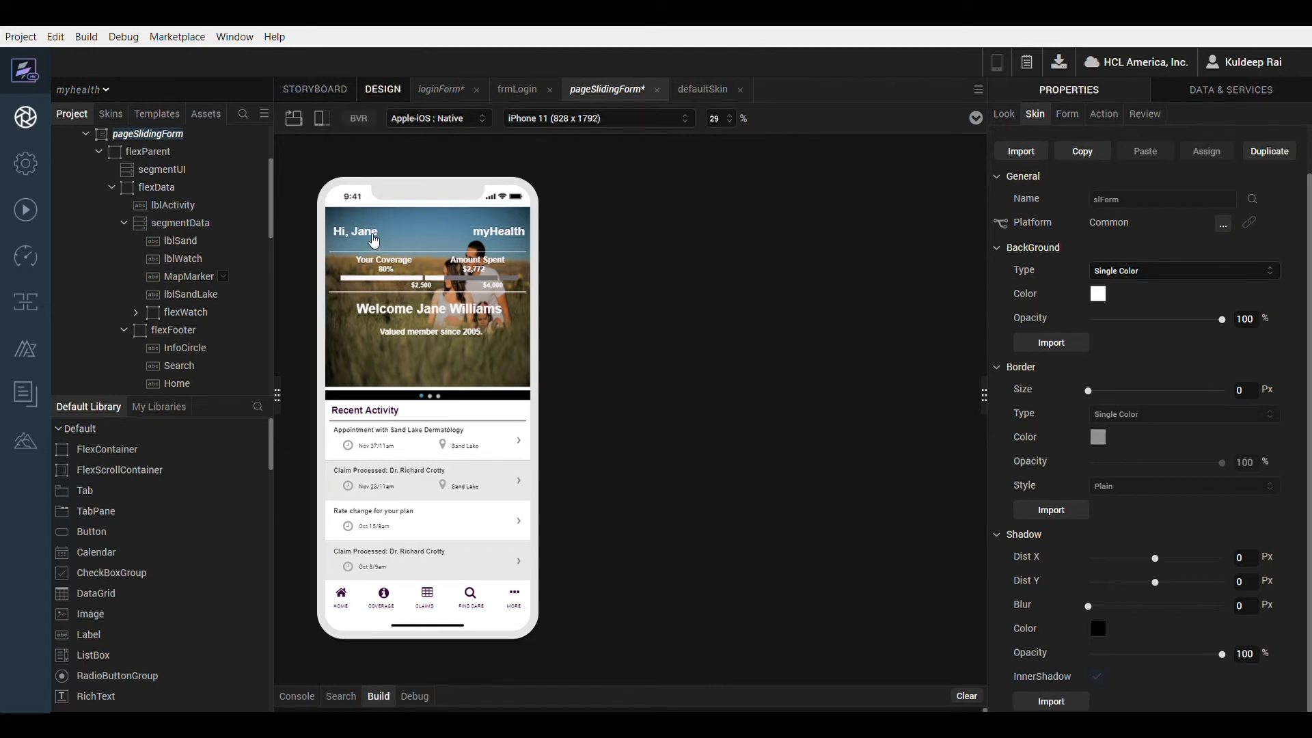
left_click(355, 232)
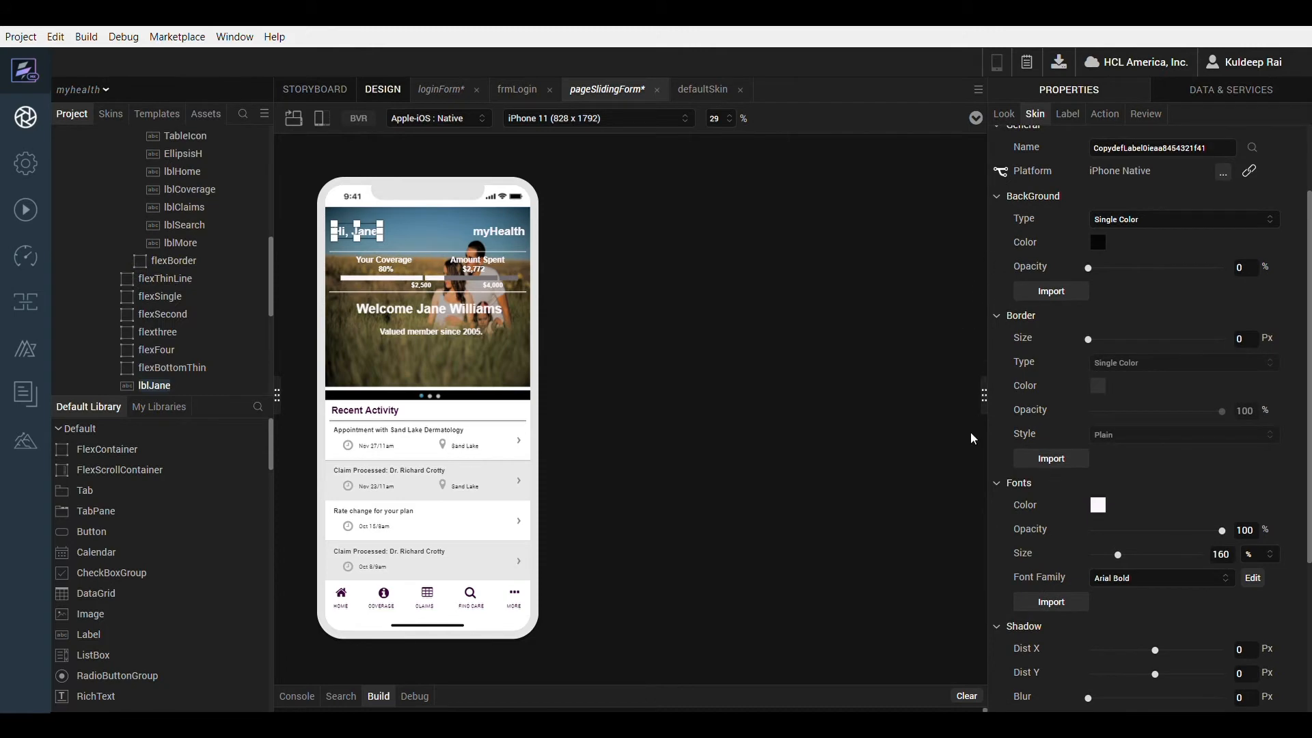
scroll("down", 3)
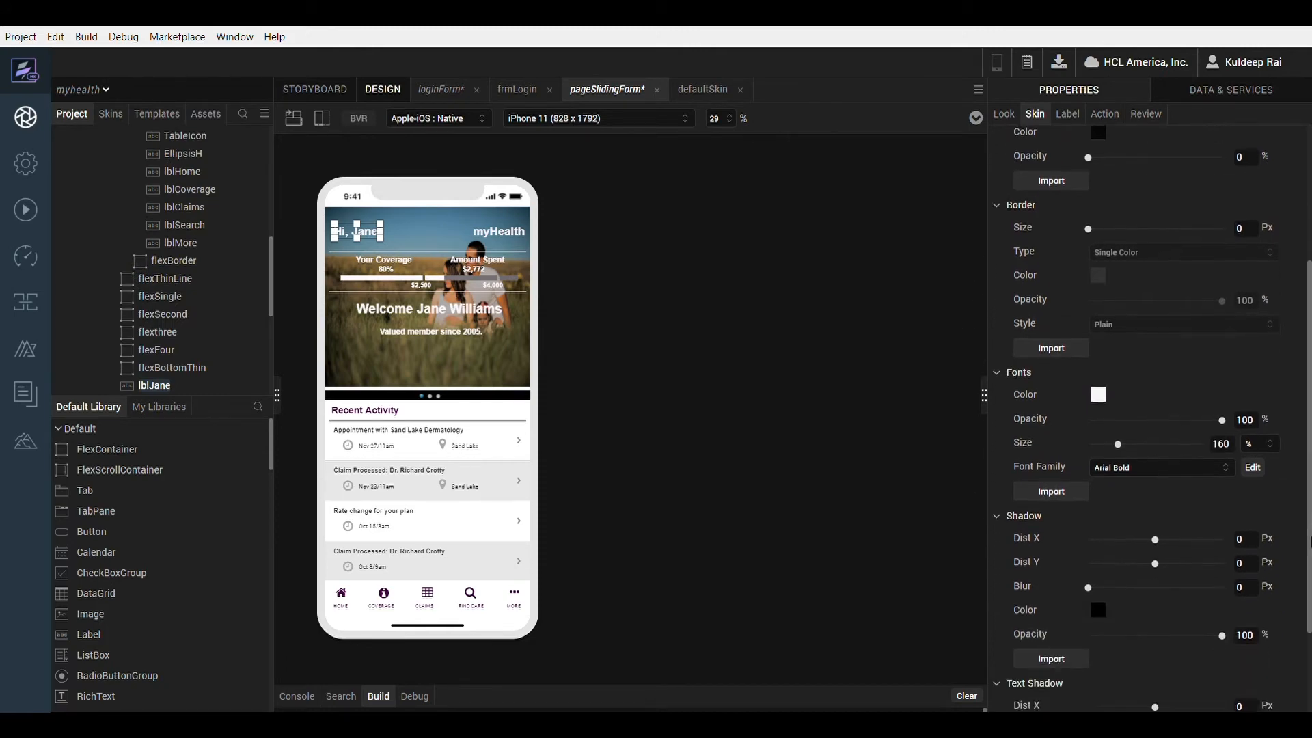
scroll("up", 3)
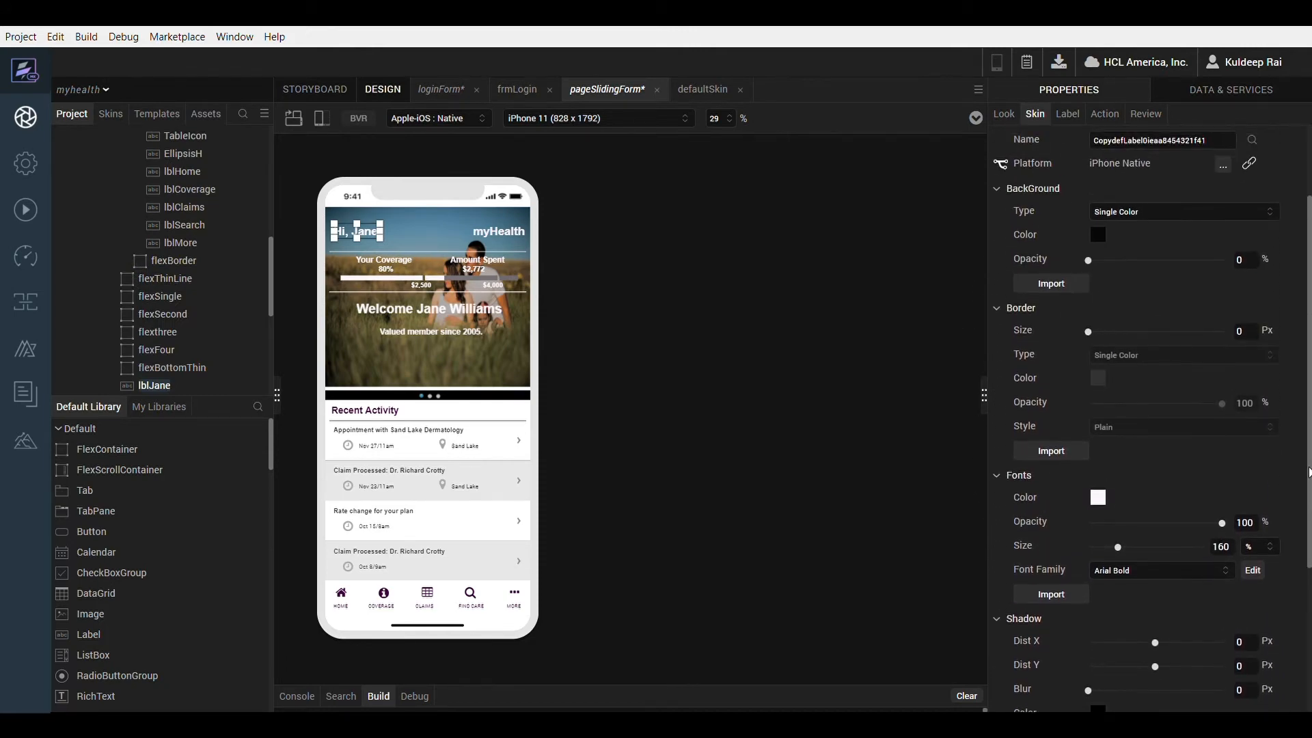
left_click(1097, 497)
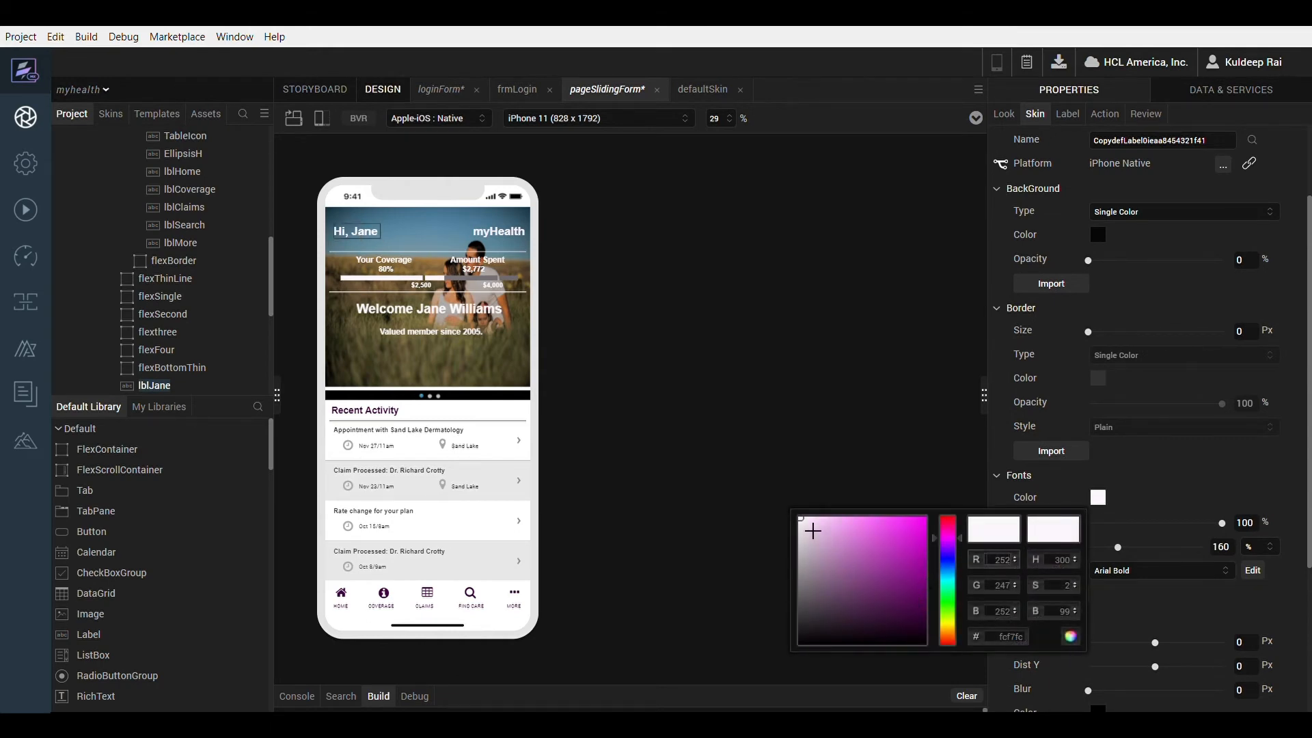
left_click(917, 537)
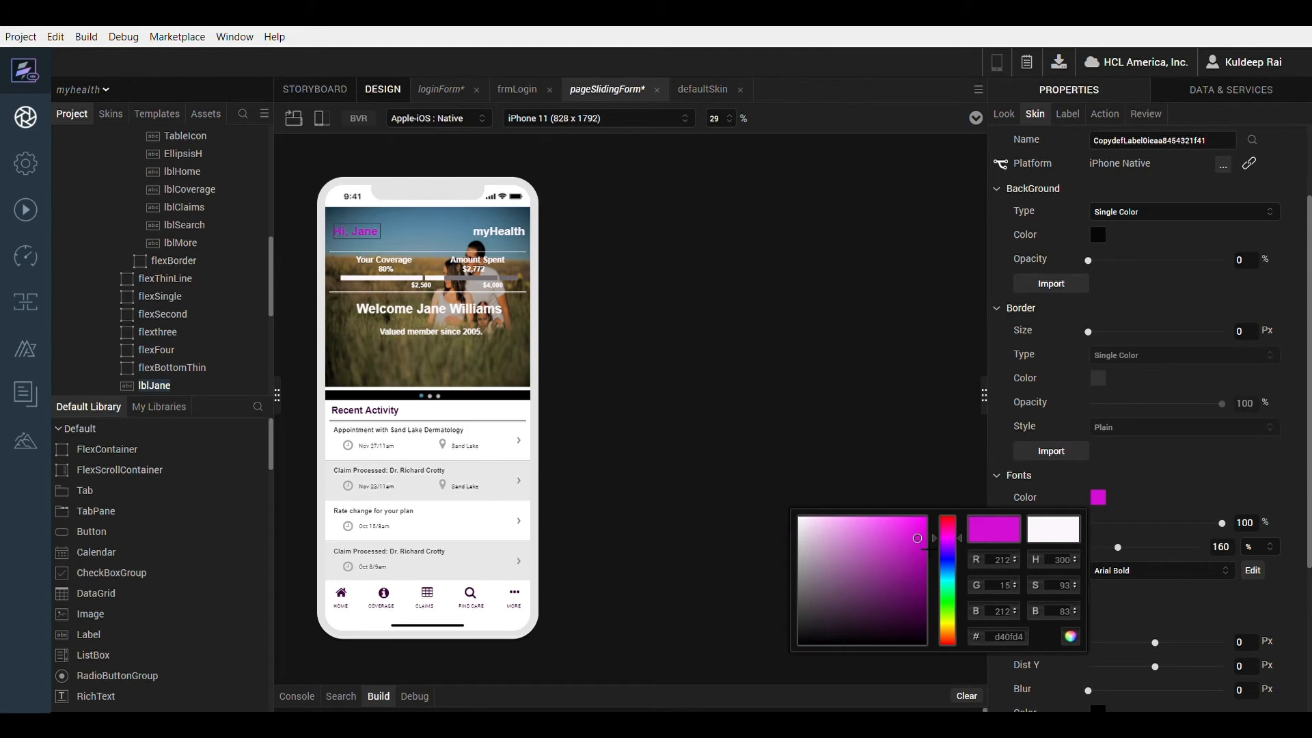
left_click(913, 454)
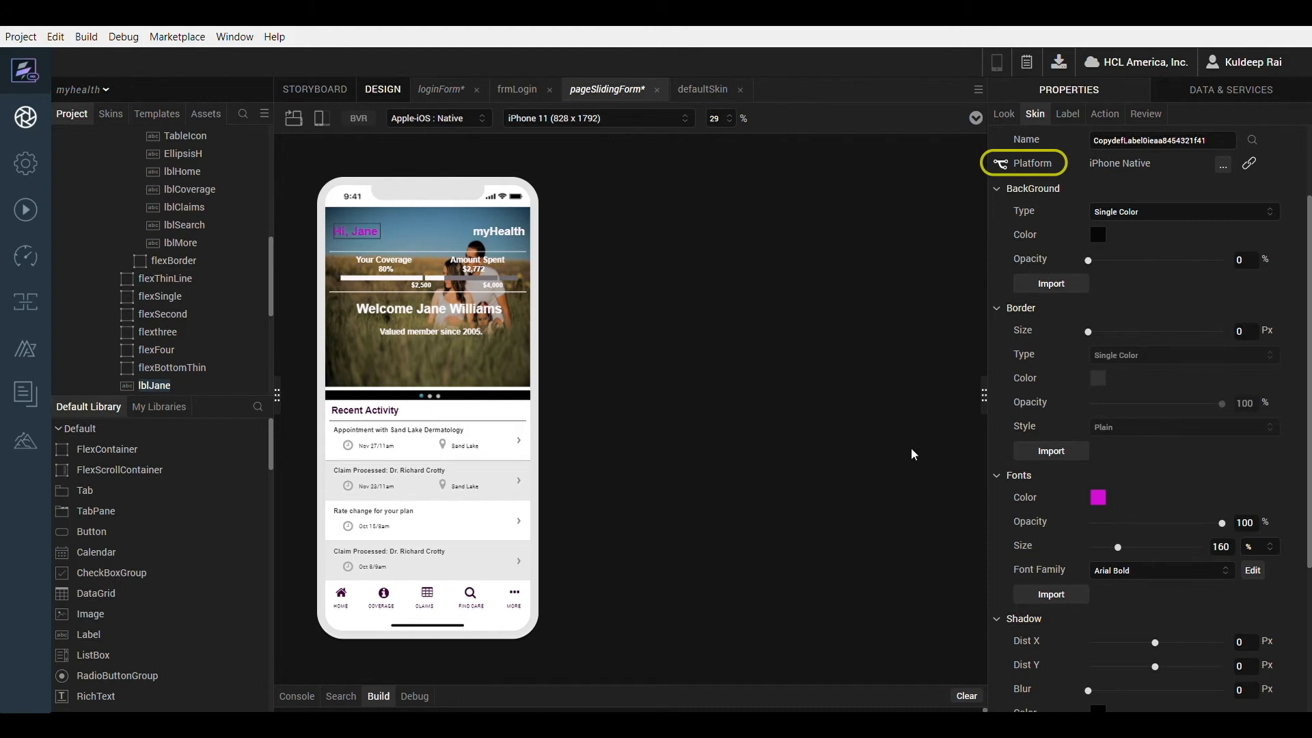
left_click(1098, 497)
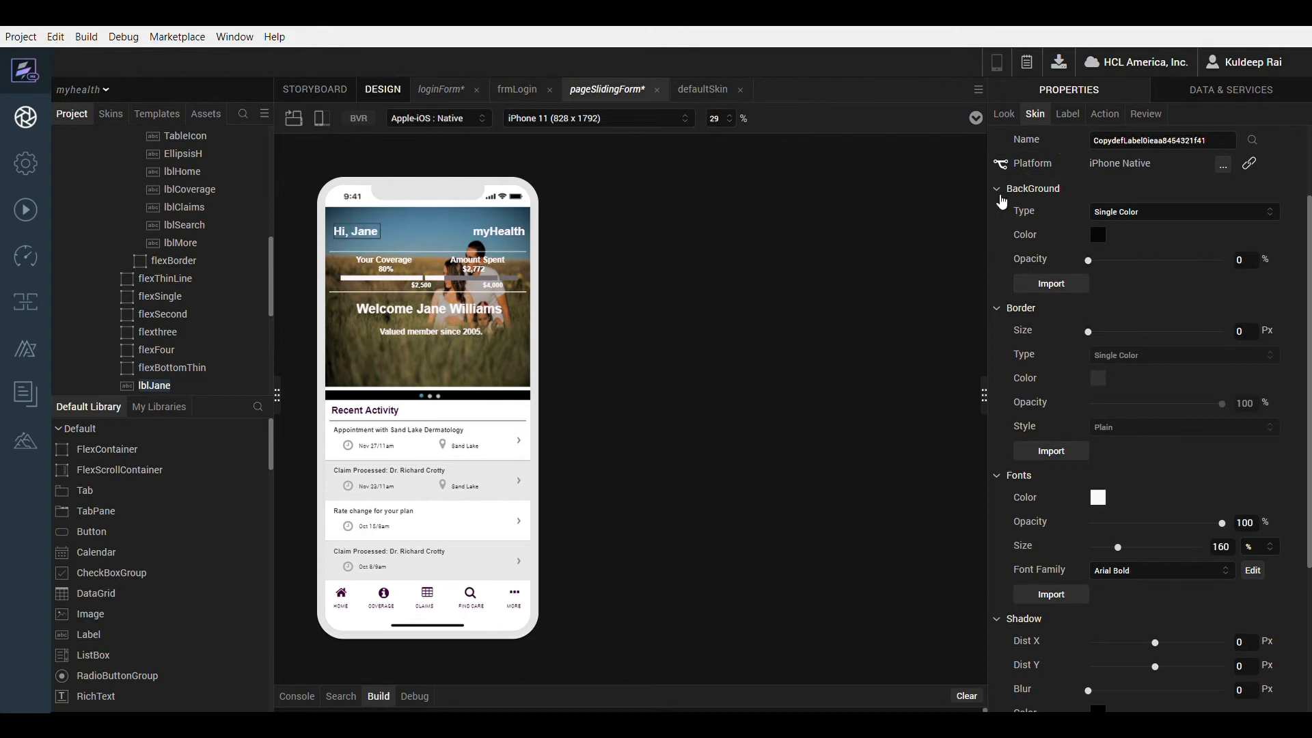
left_click(355, 231)
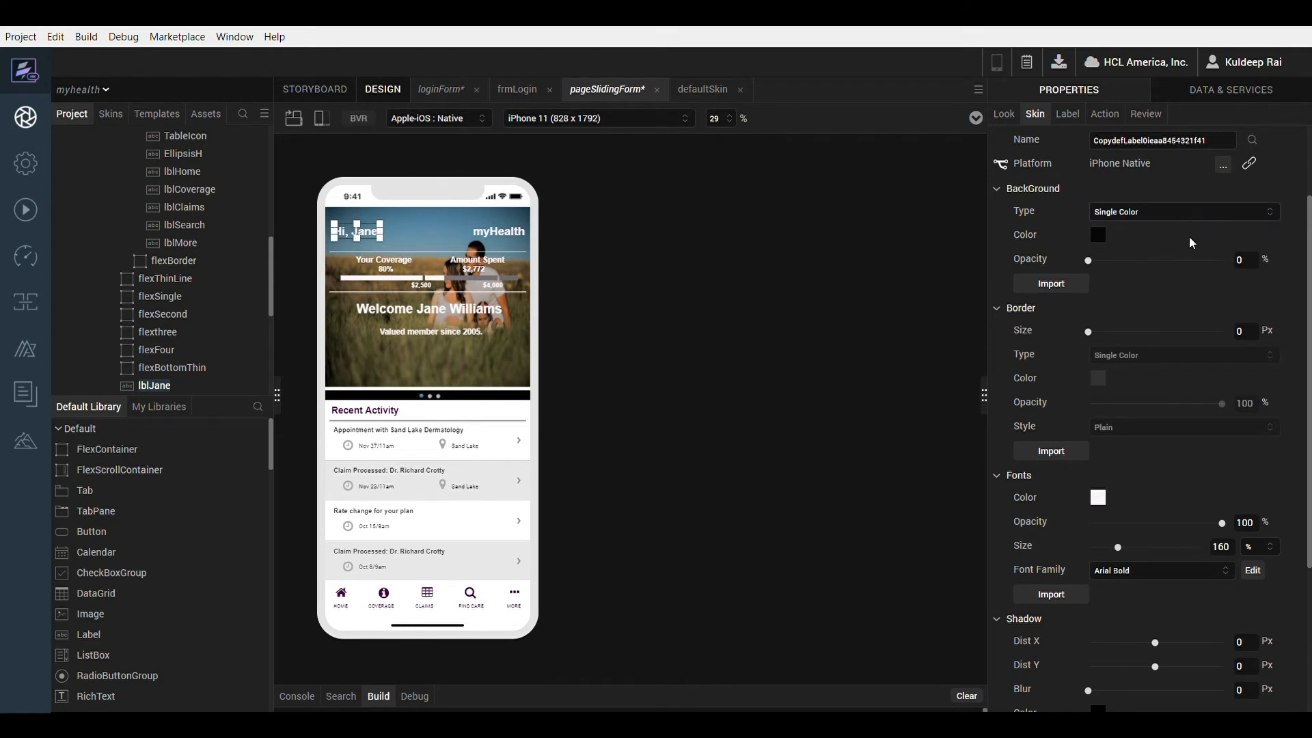
- Apply a blue Multi Step Gradient background to the Hi, Jane label, then return to loginForm
left_click(1182, 211)
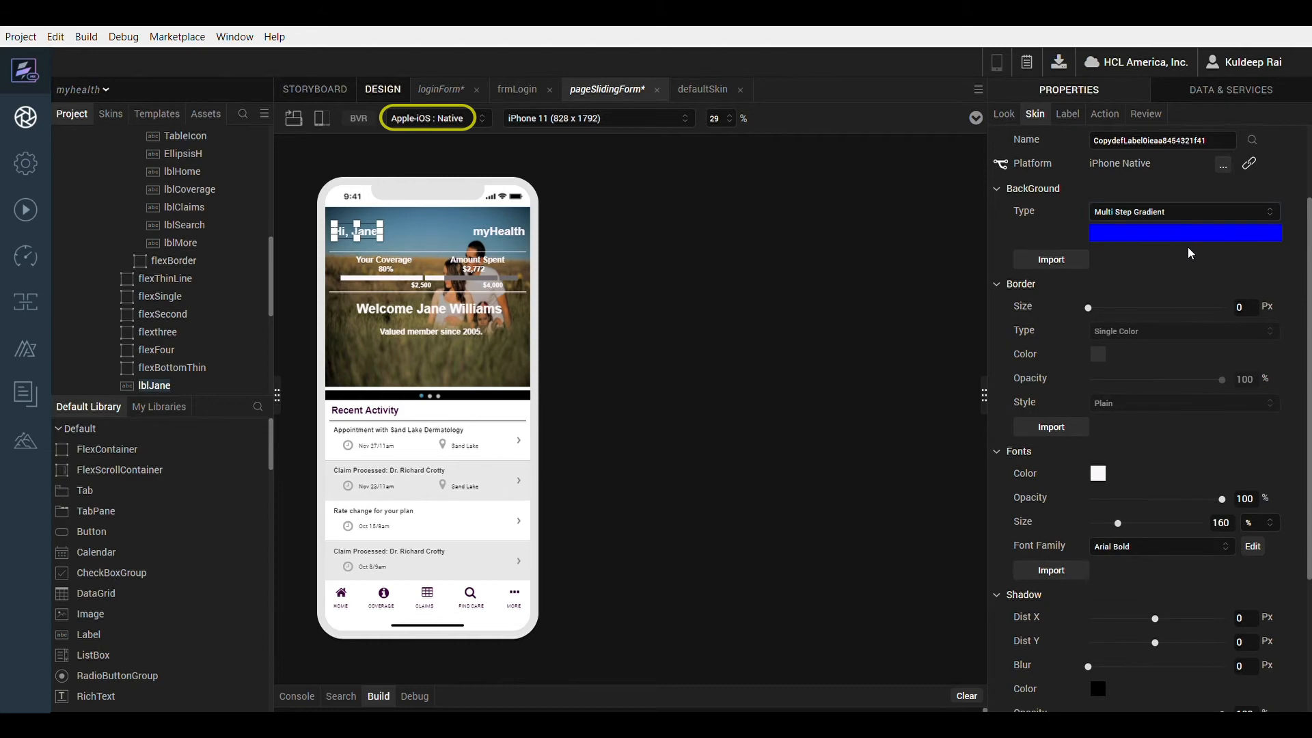
left_click(1185, 233)
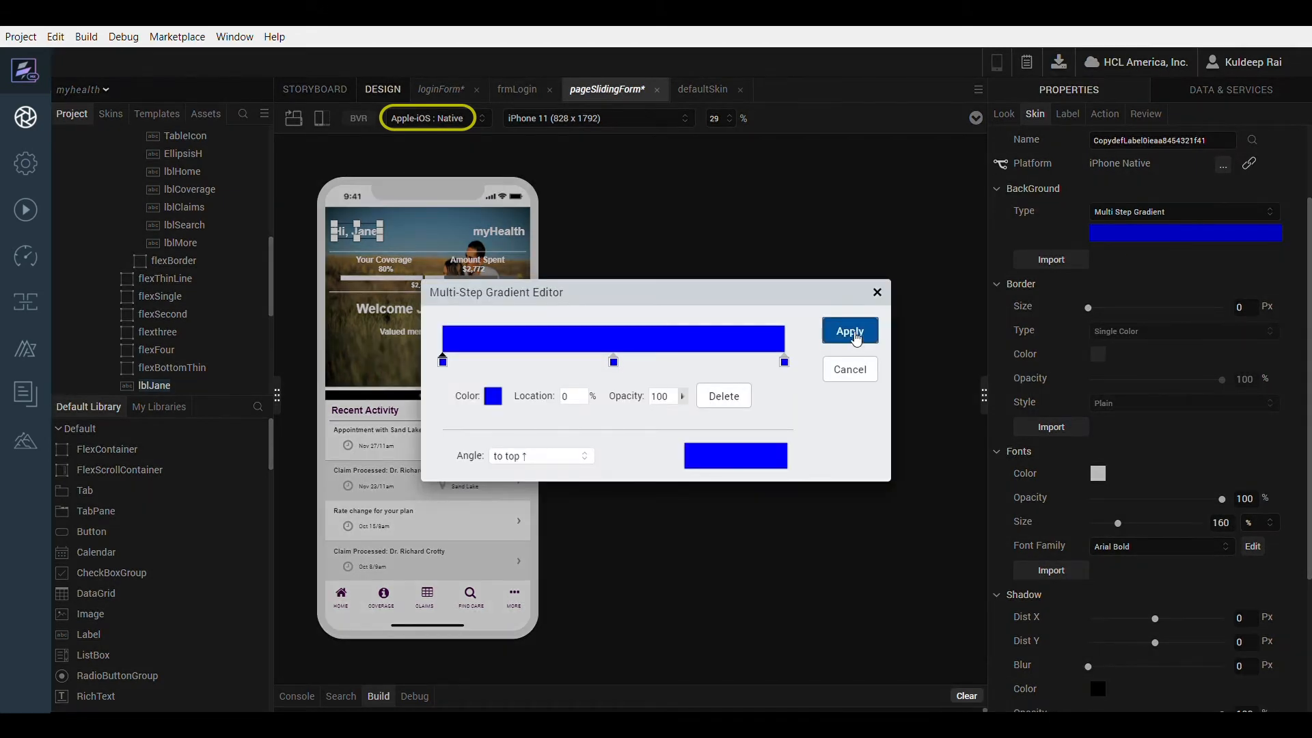
left_click(848, 330)
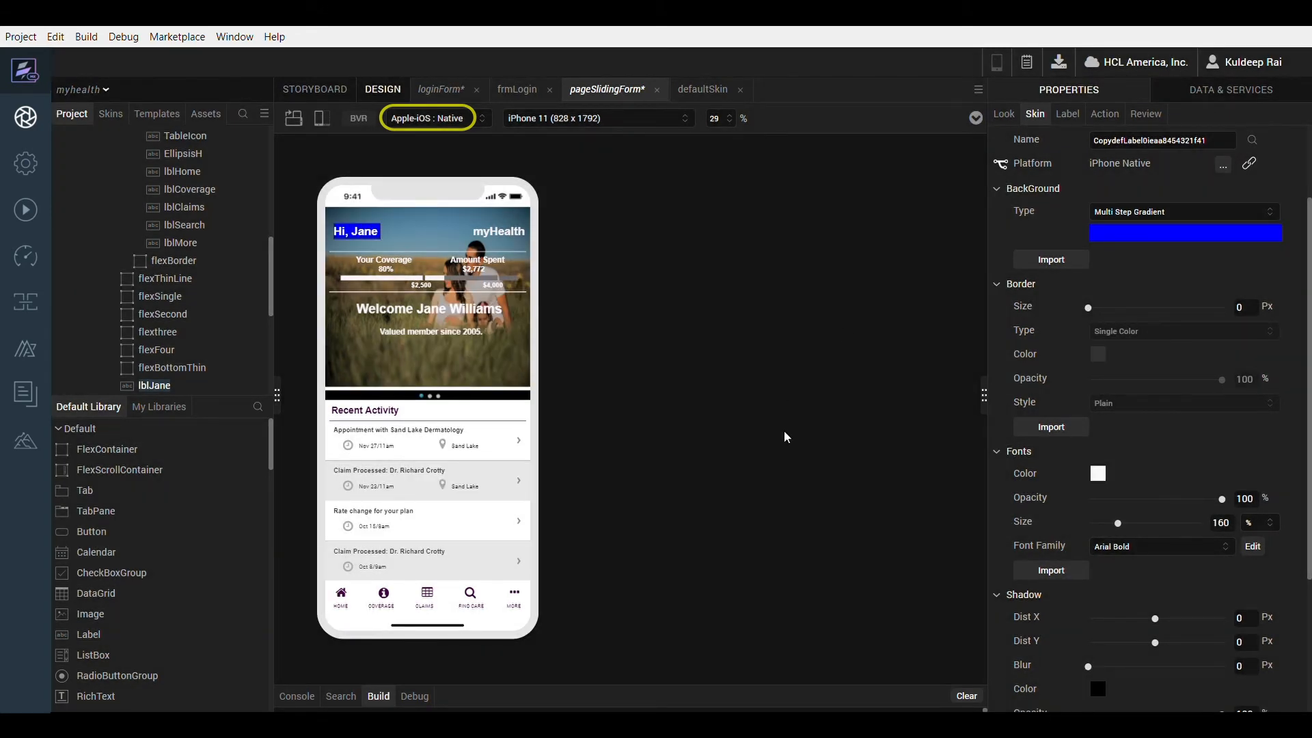
mouse_move(945, 273)
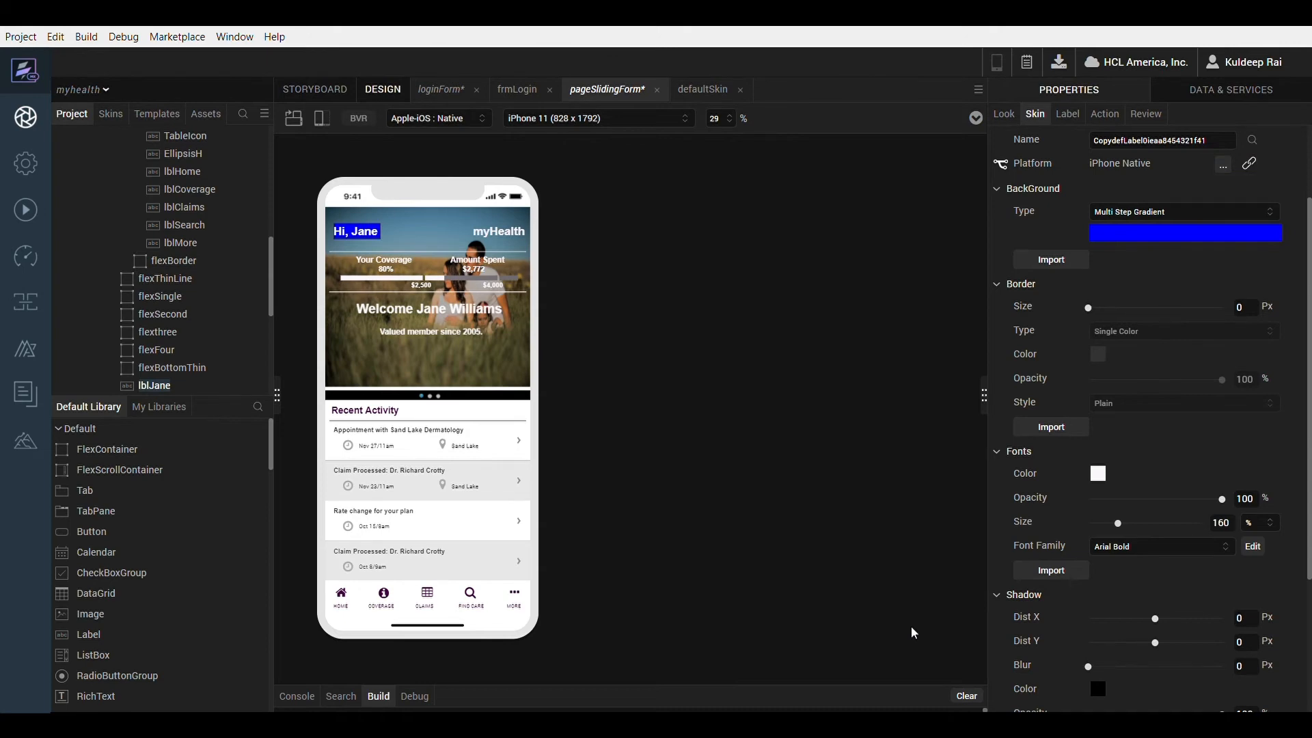
left_click(444, 90)
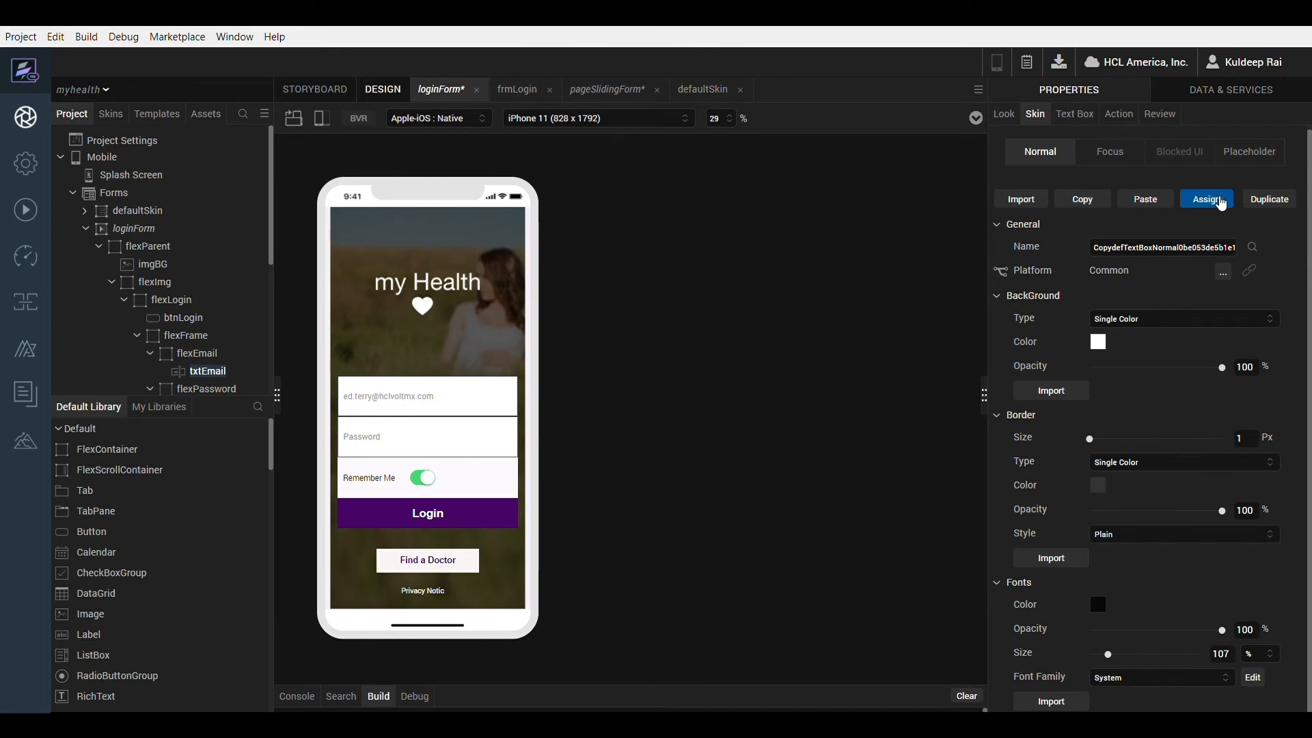
- Set txtEmail's shared skin Fonts Color to magenta so txtPassword updates too, then select btnLogin
left_click(1205, 200)
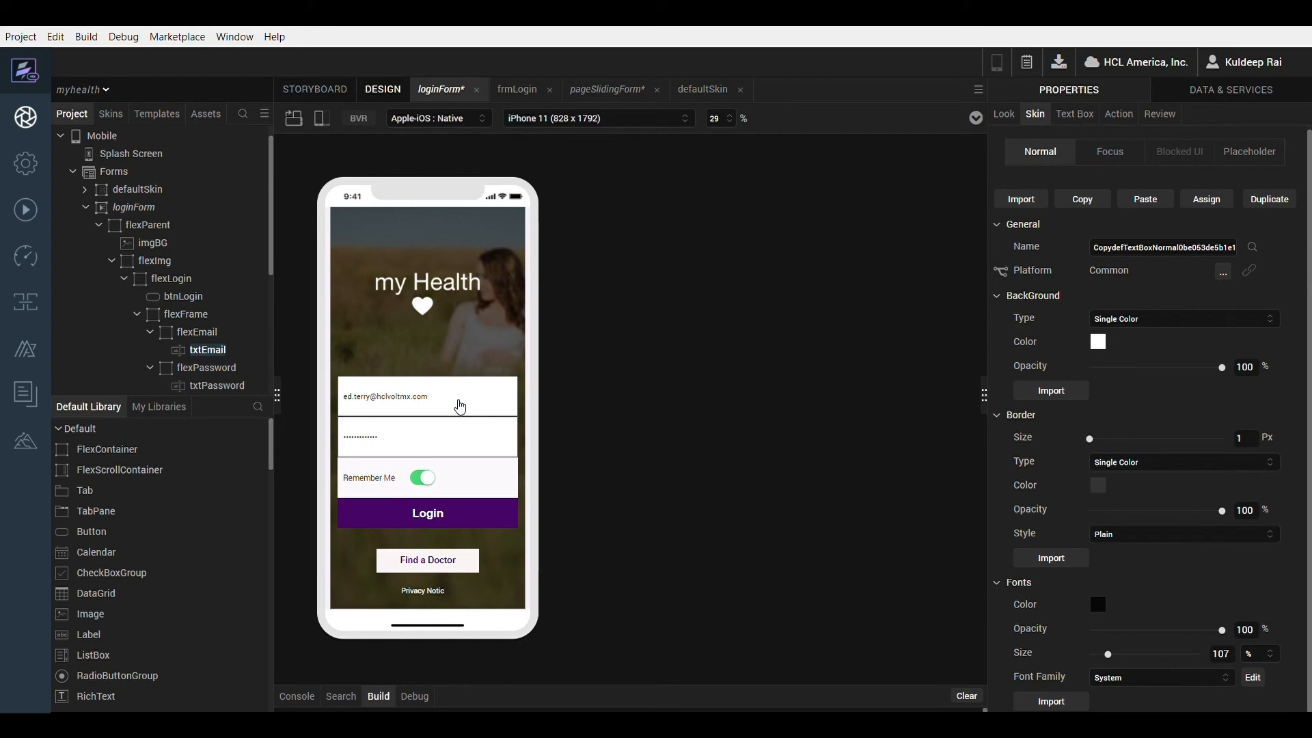
left_click(427, 396)
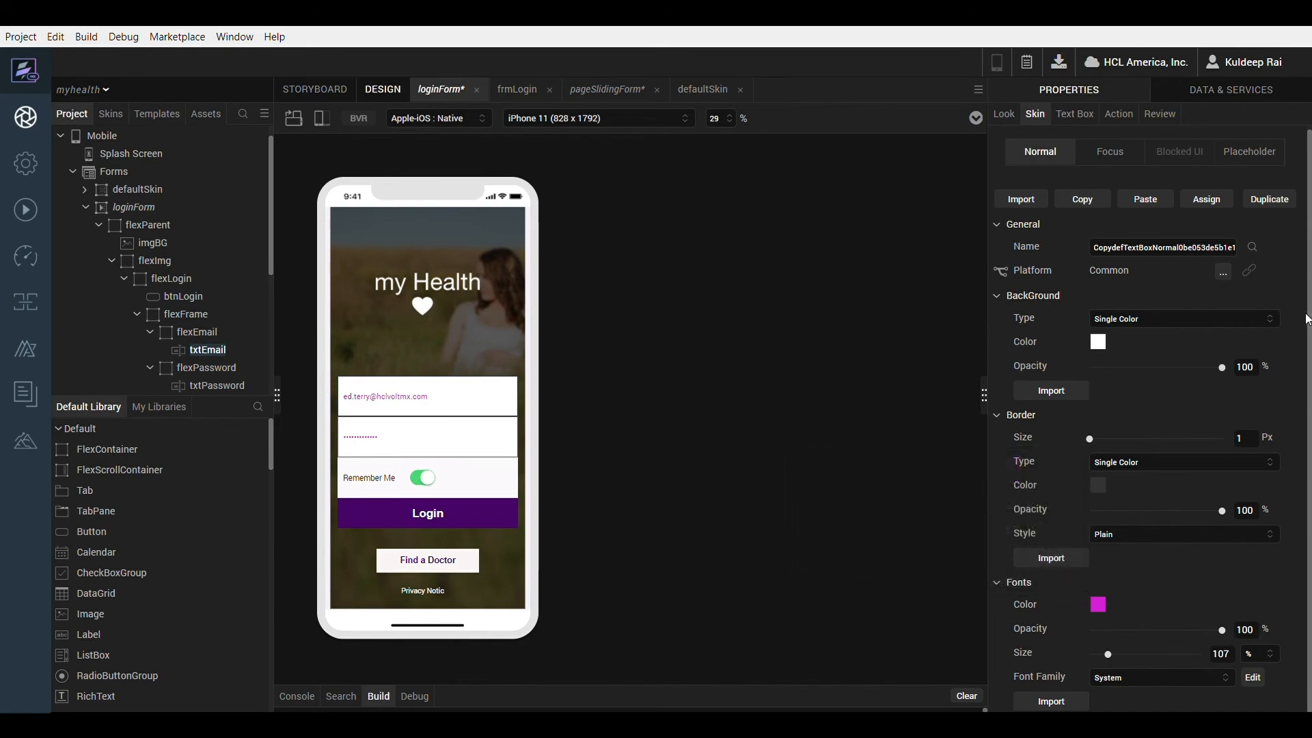
left_click(426, 513)
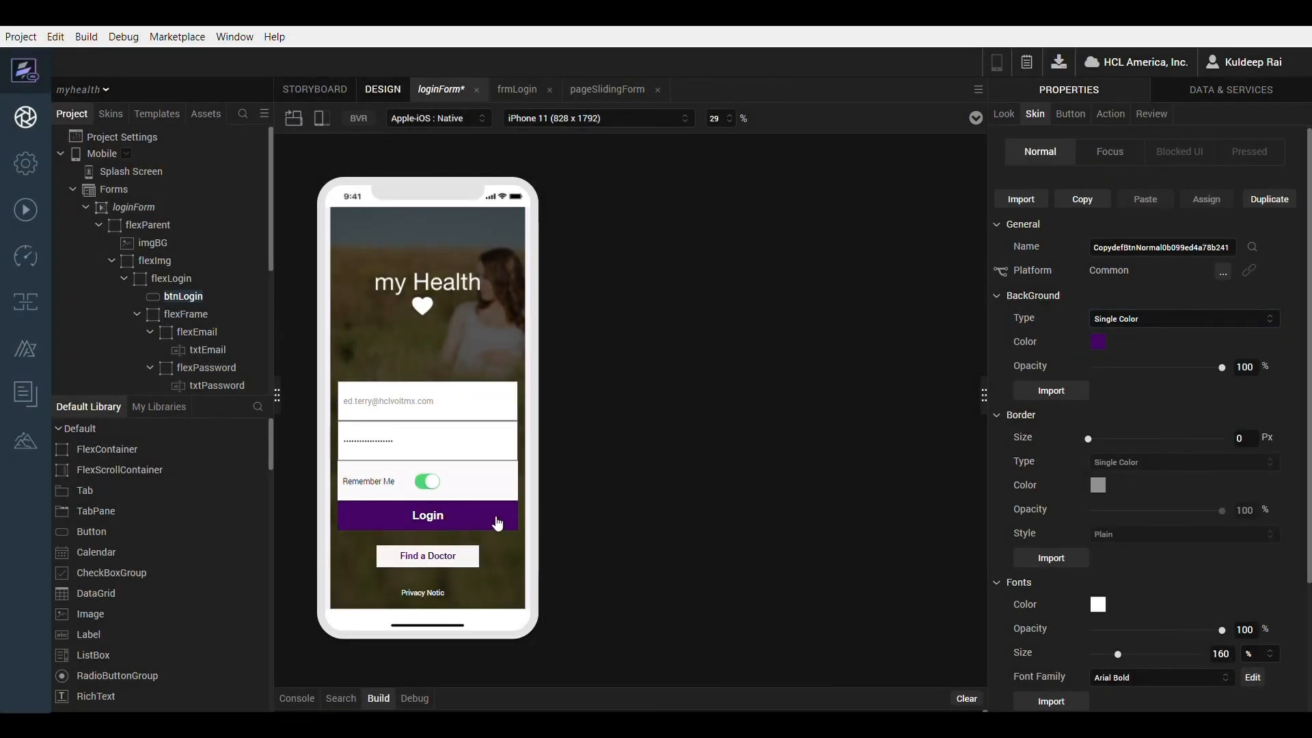
- Duplicate btnLogin's skin and give the copy a Multi Step Gradient background
left_click(426, 515)
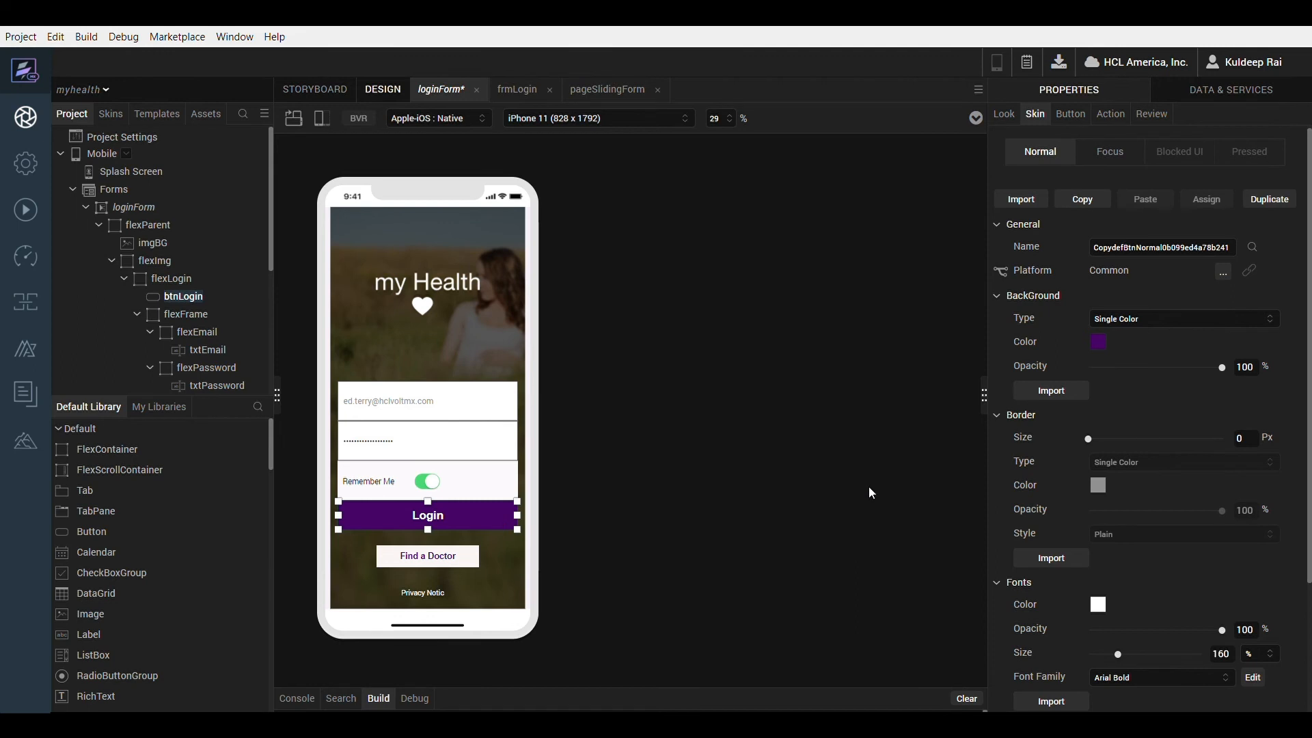
left_click(1268, 200)
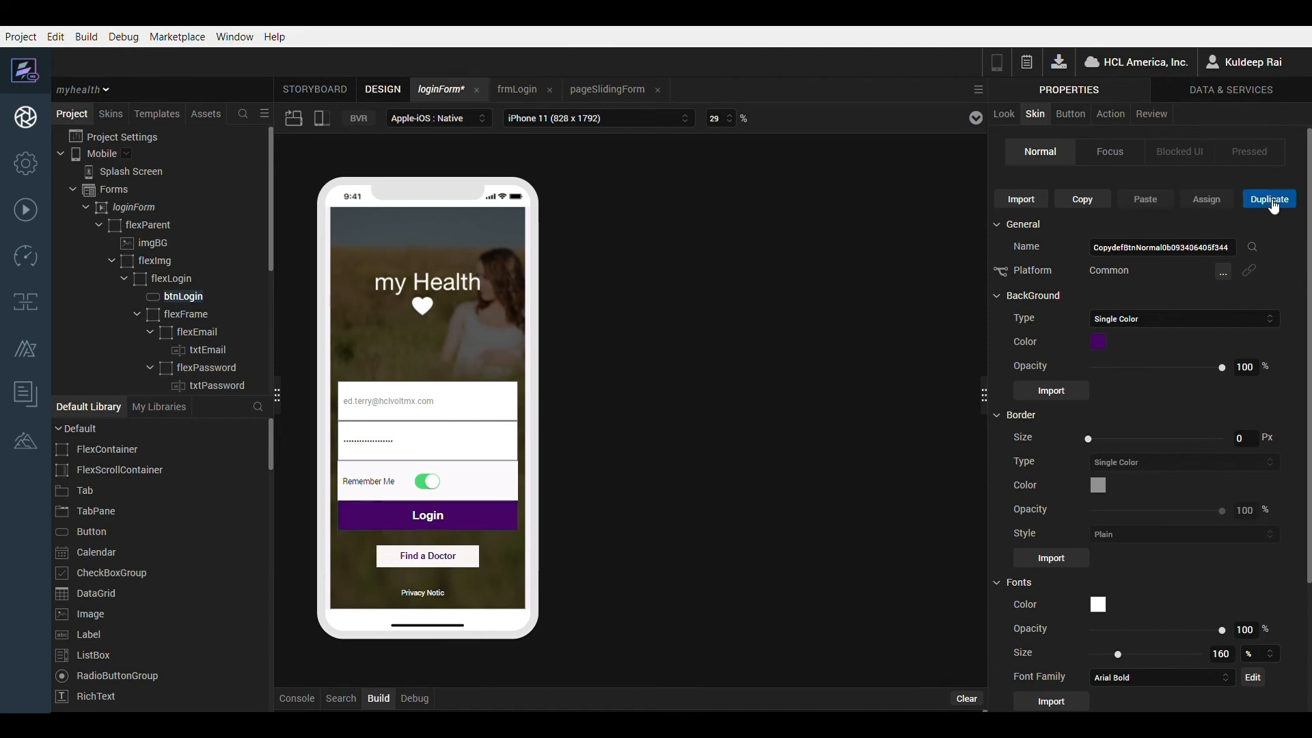
mouse_move(1235, 237)
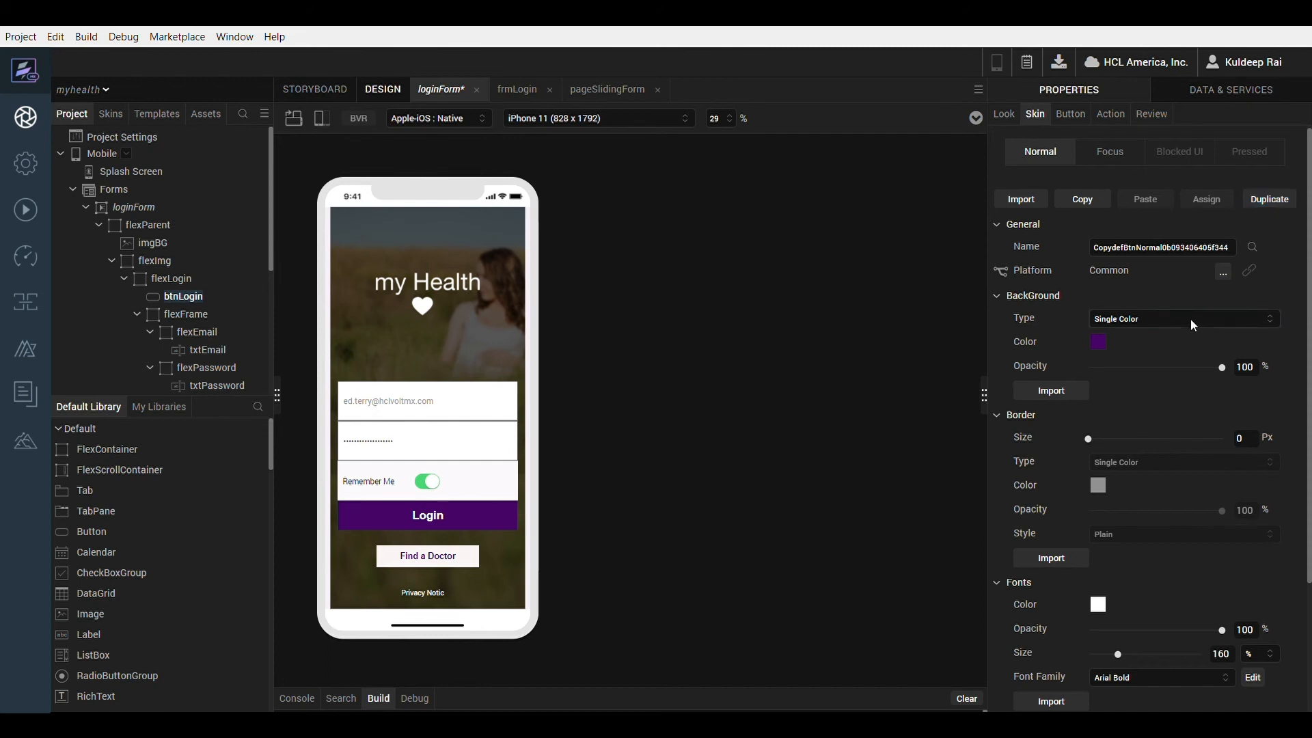
left_click(1182, 318)
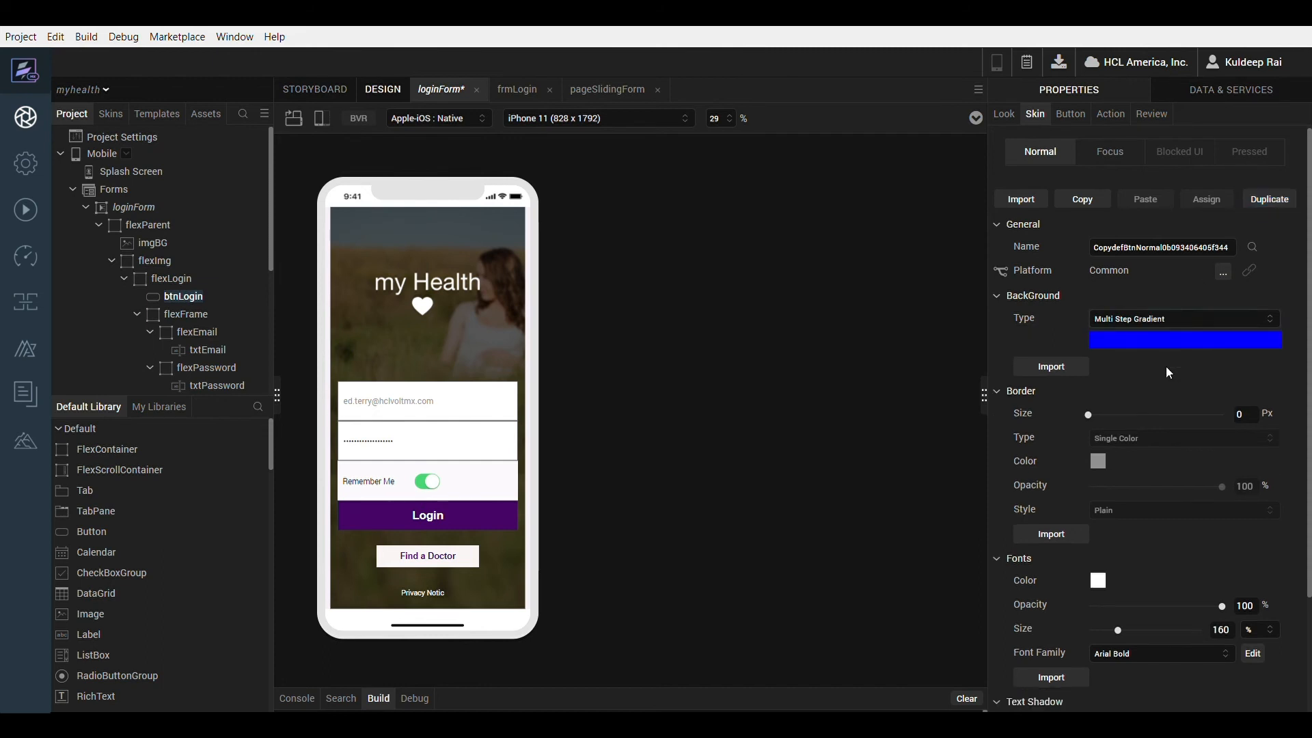
mouse_move(1162, 348)
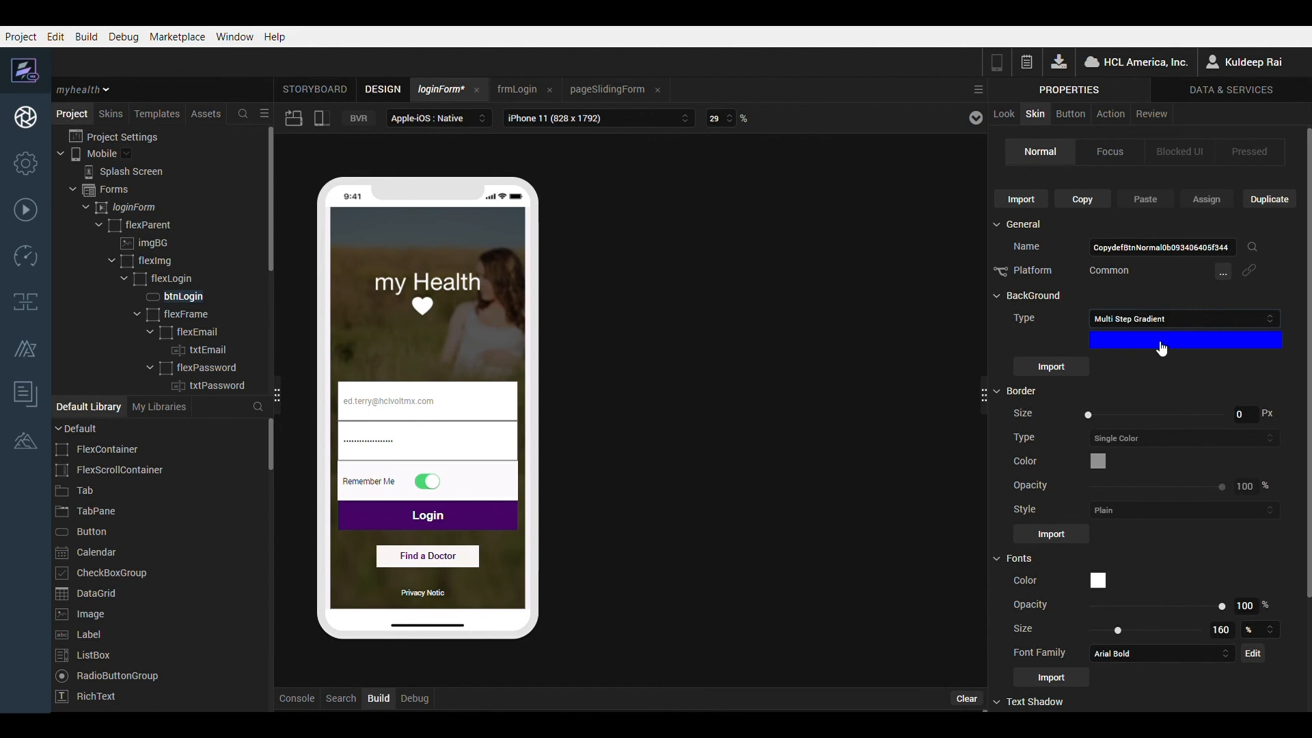
right_click(1185, 340)
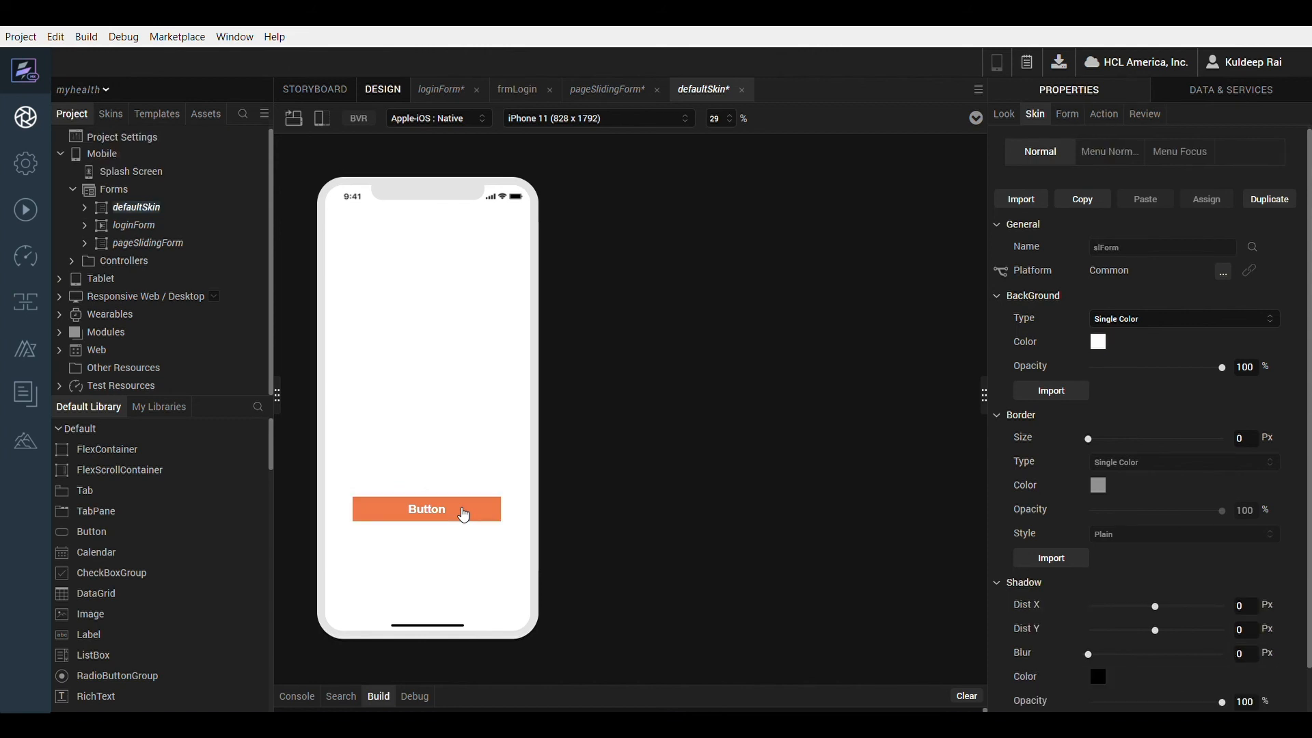
- Set the orange Button on defaultSkin as the Default Widget Style for buttons
right_click(426, 510)
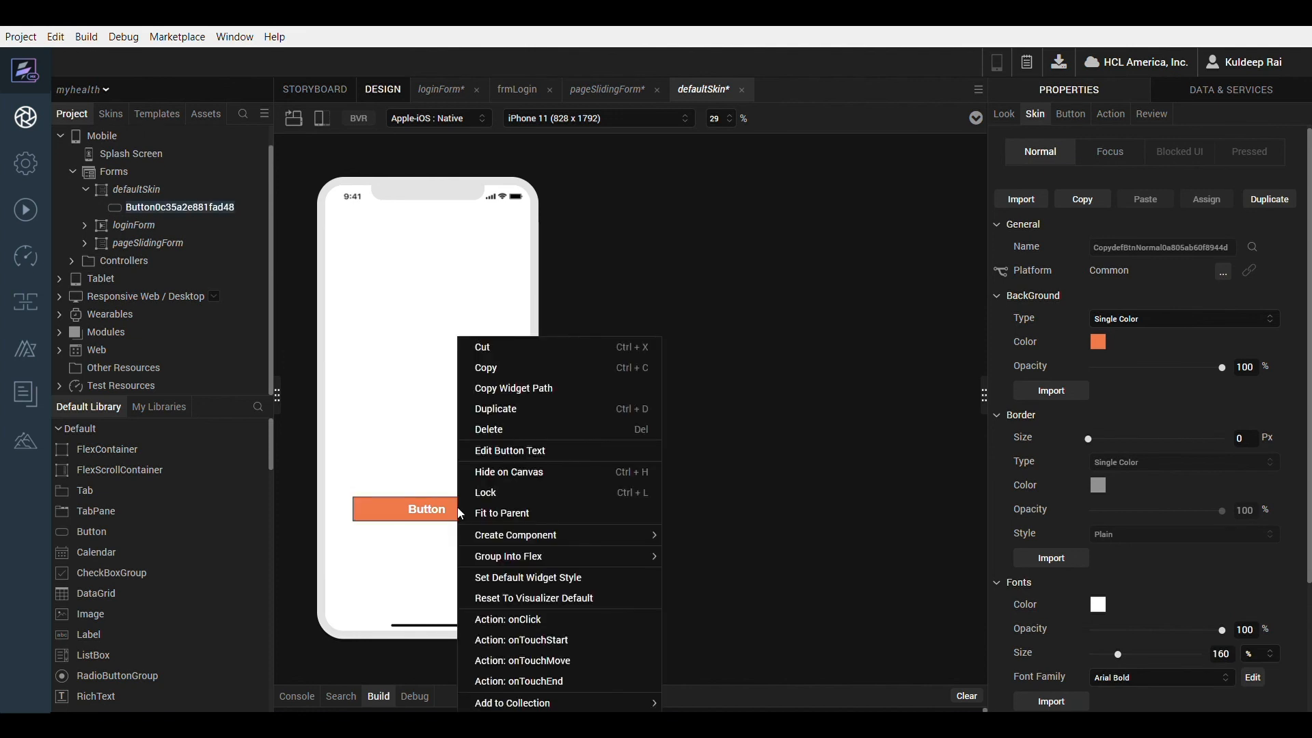
mouse_move(524, 582)
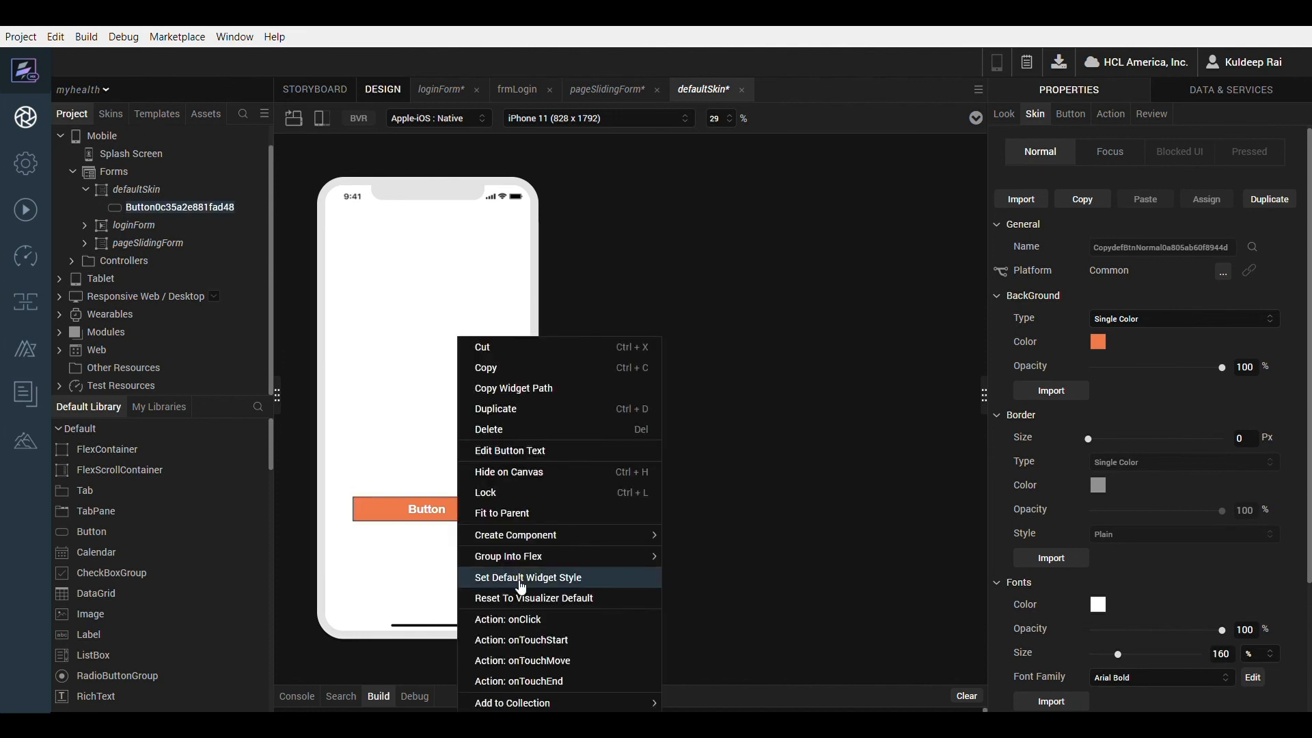
left_click(528, 577)
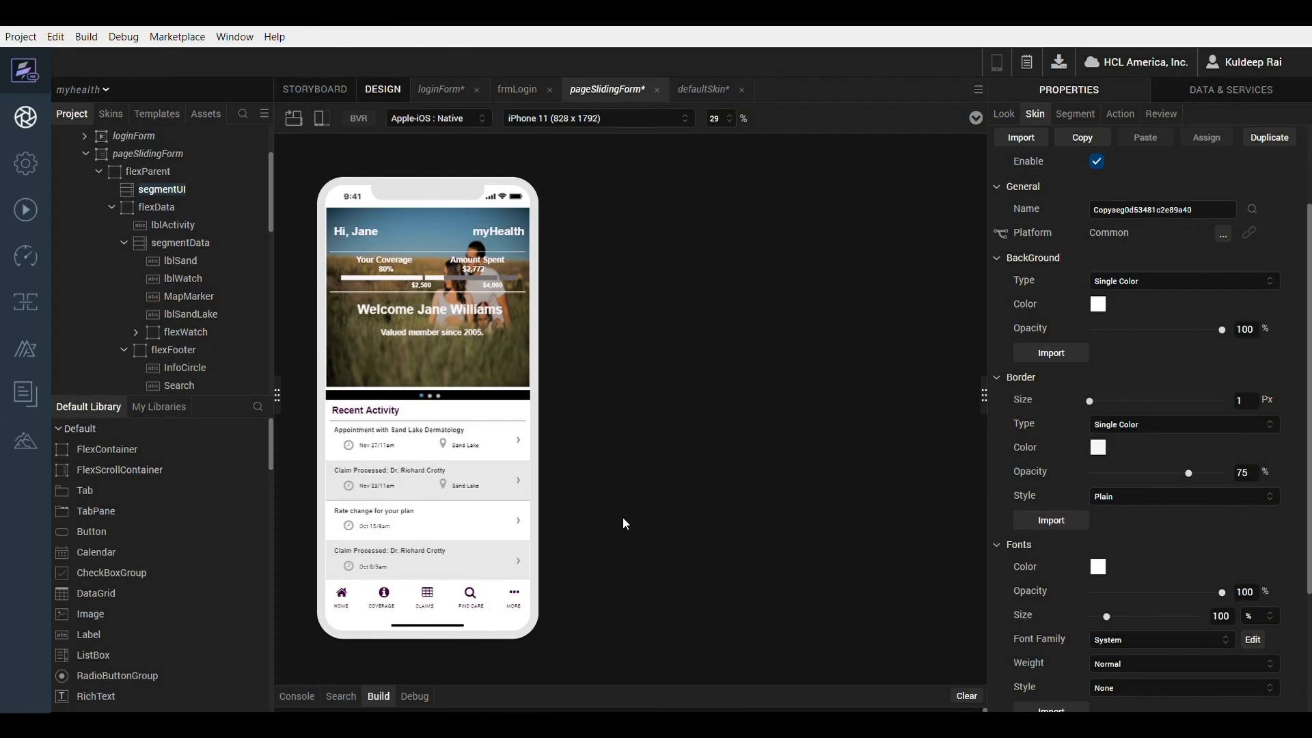
mouse_move(428, 401)
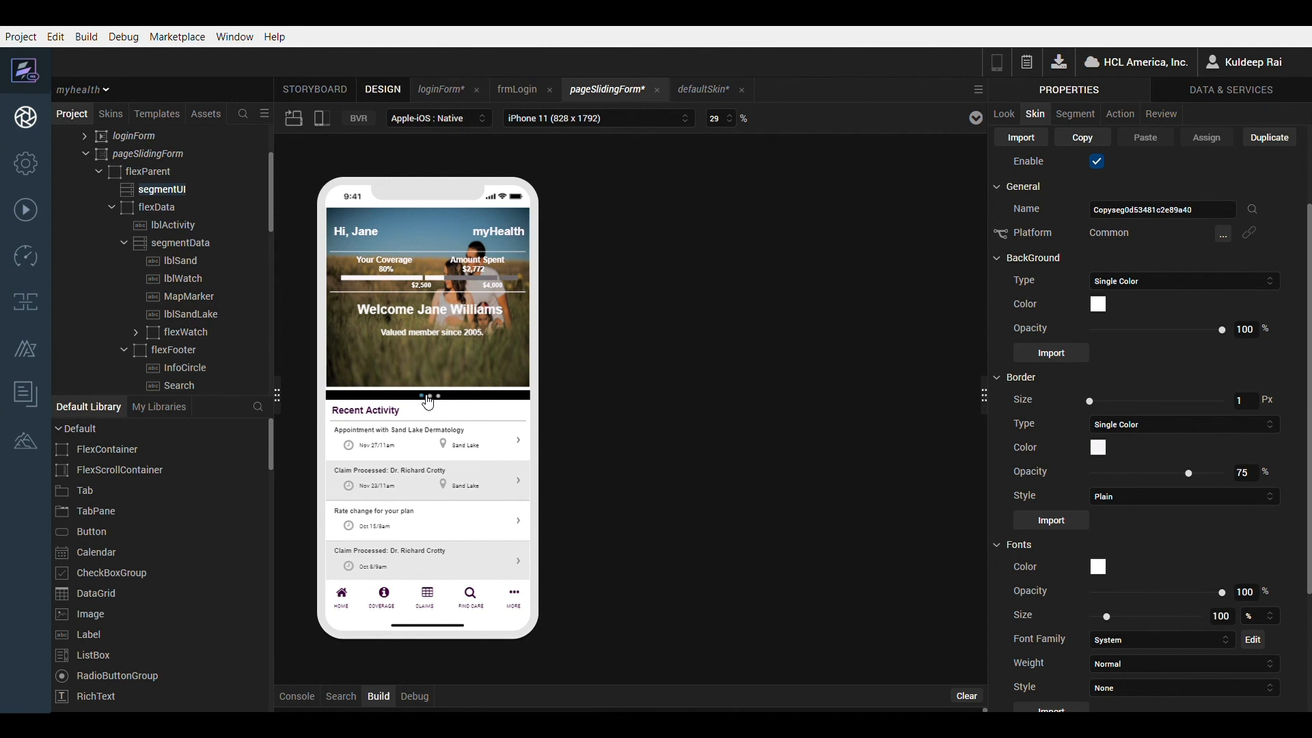